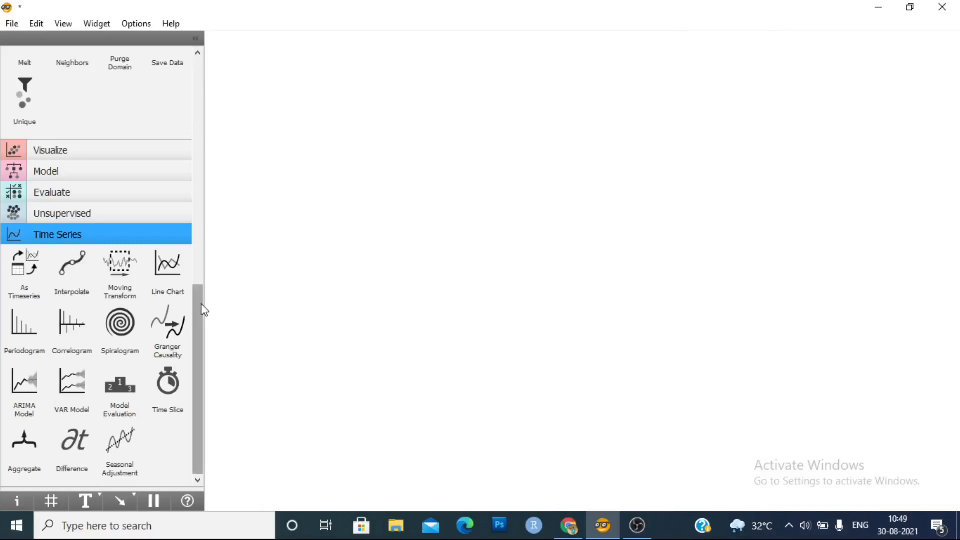
mouse_move(198, 311)
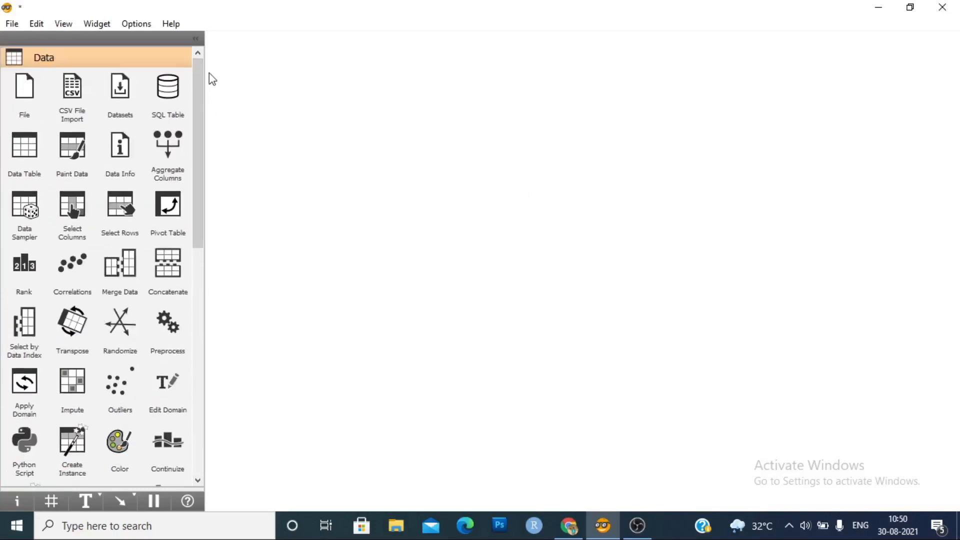
mouse_move(54, 90)
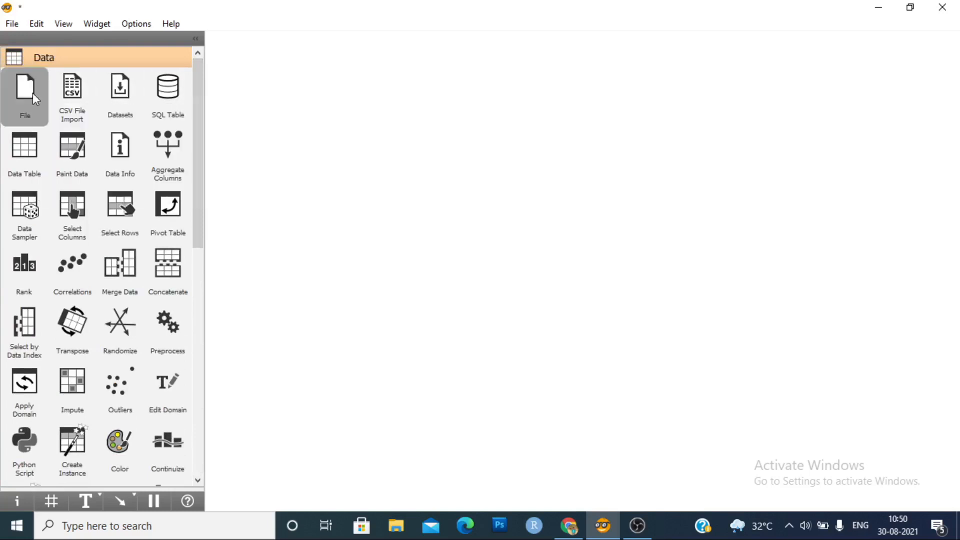
Add a File widget loading employment.xlsx from Sheet1, showing 31 instances of Year and Total_employment.
left_click_drag(24, 86, 310, 136)
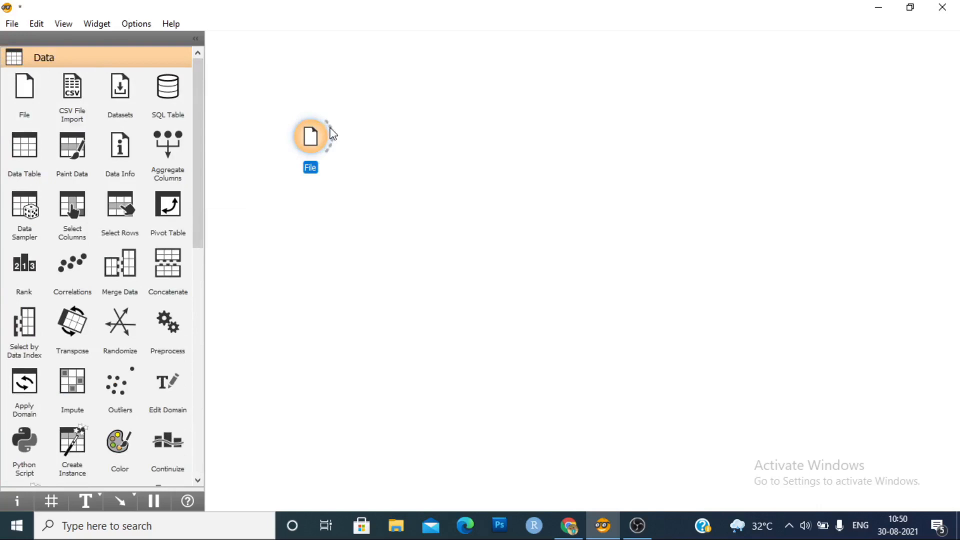
double_click(310, 135)
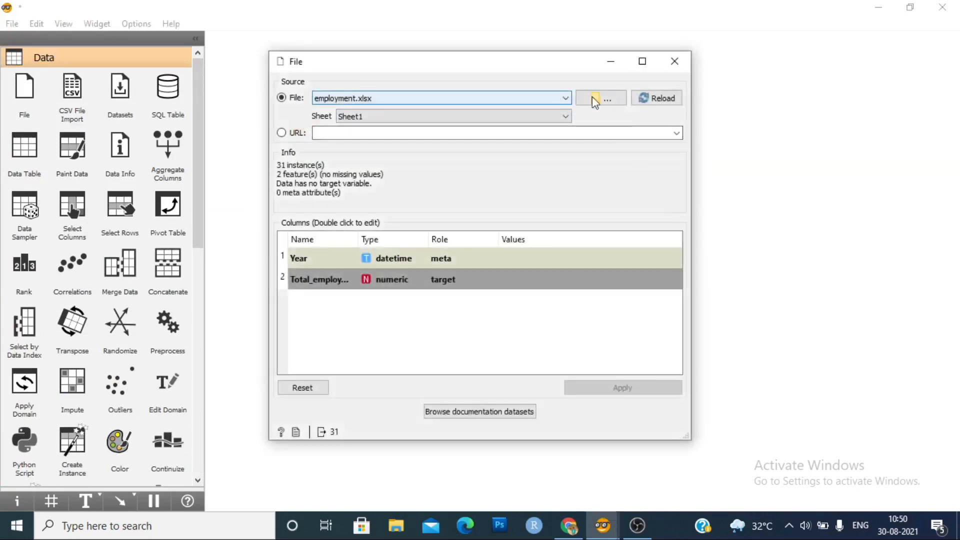
left_click(600, 98)
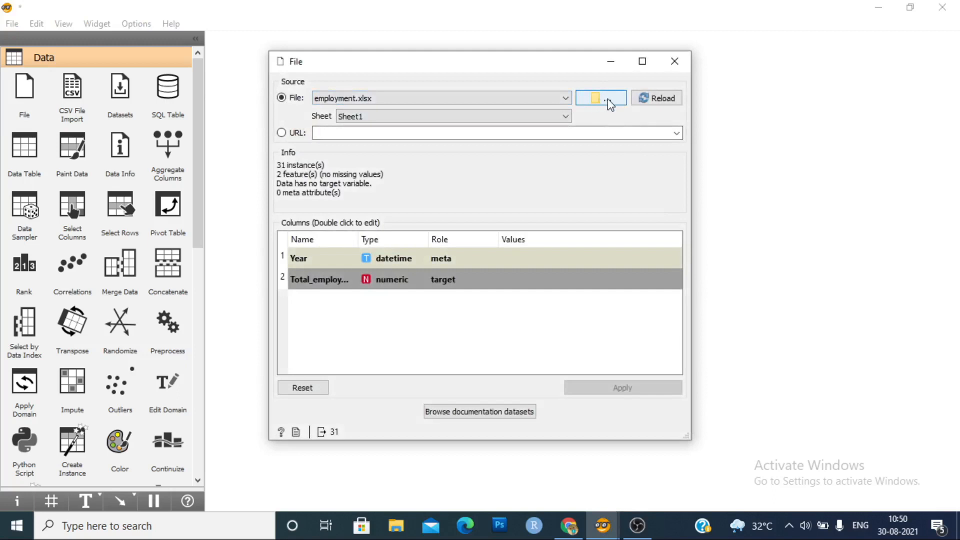
mouse_move(443, 111)
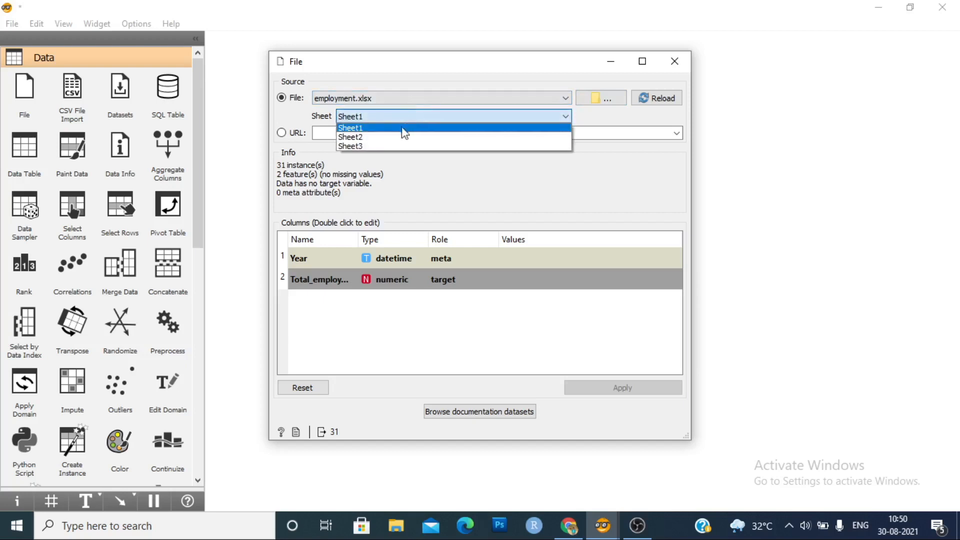
left_click(350, 128)
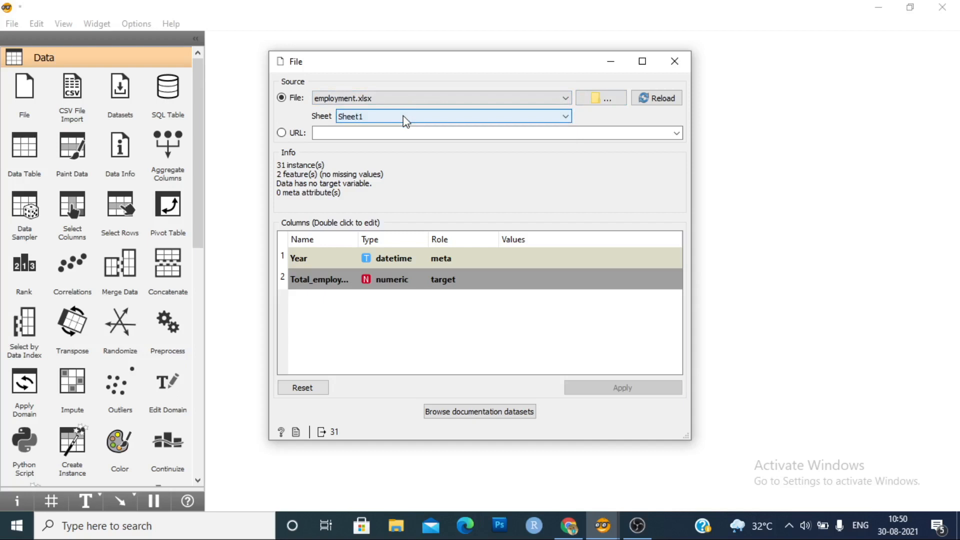
mouse_move(374, 128)
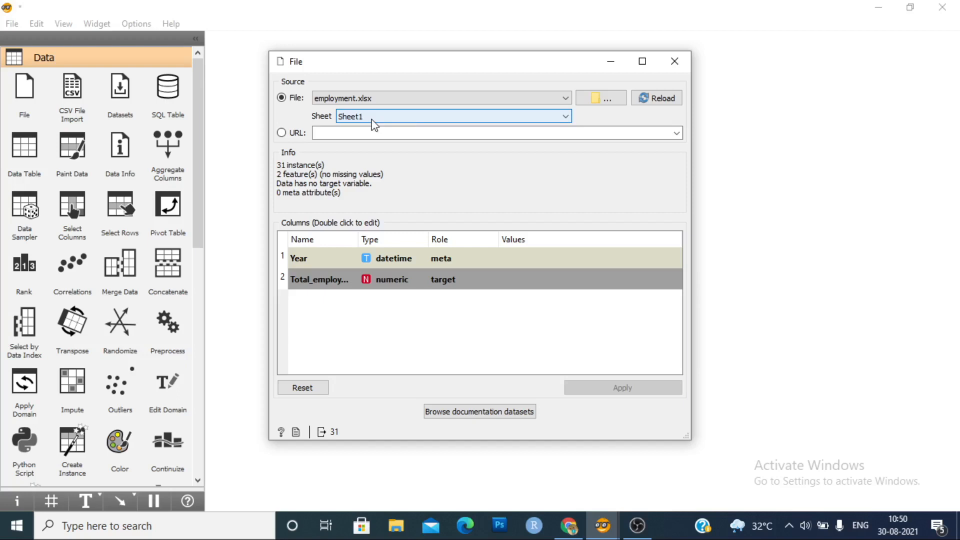
mouse_move(286, 286)
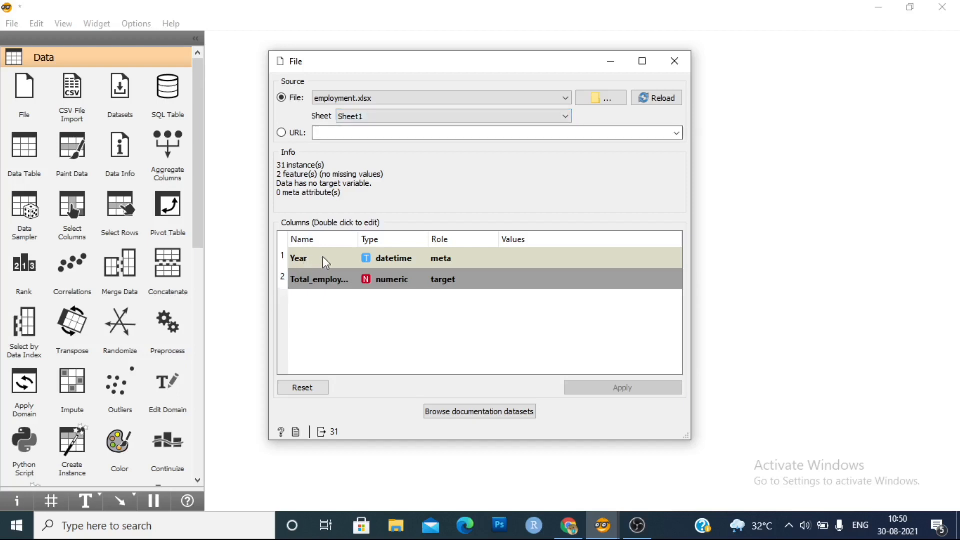
mouse_move(329, 290)
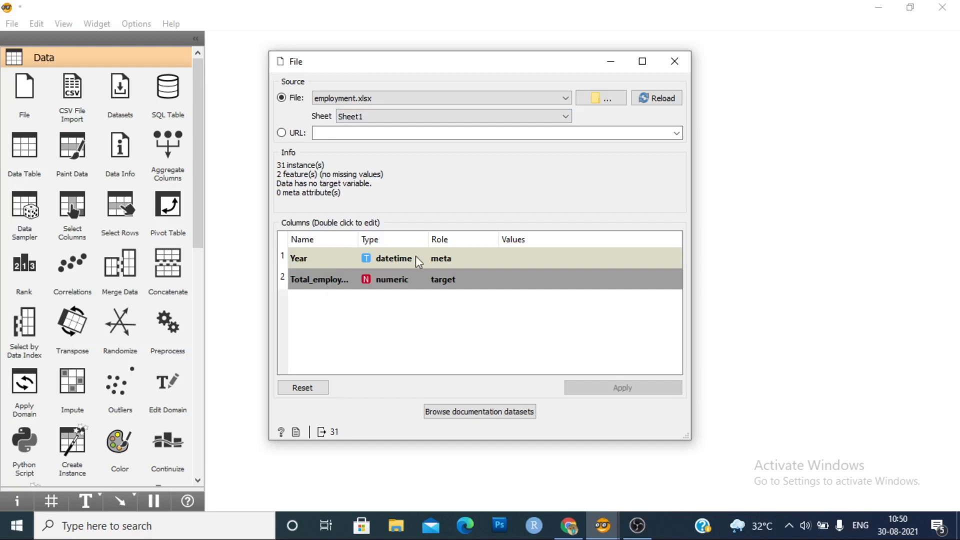
mouse_move(406, 263)
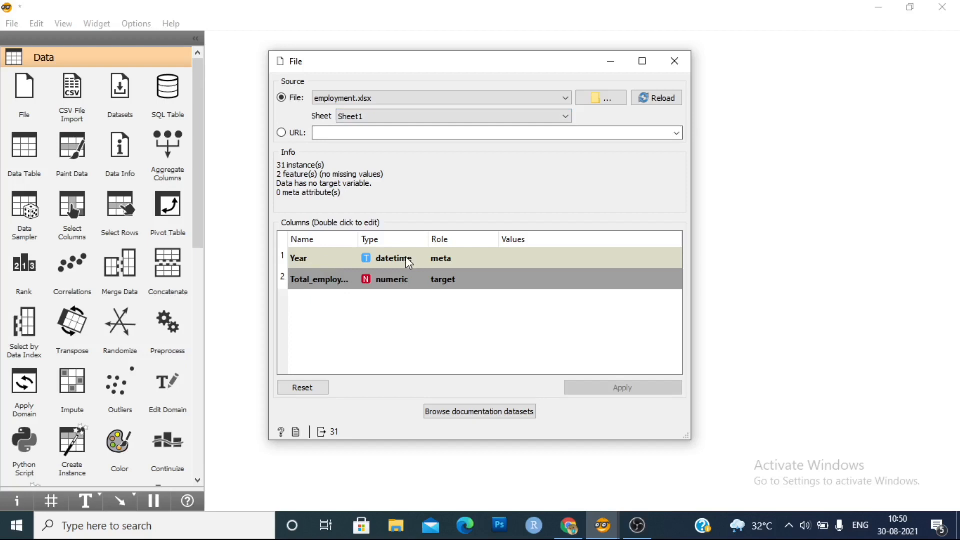
mouse_move(388, 263)
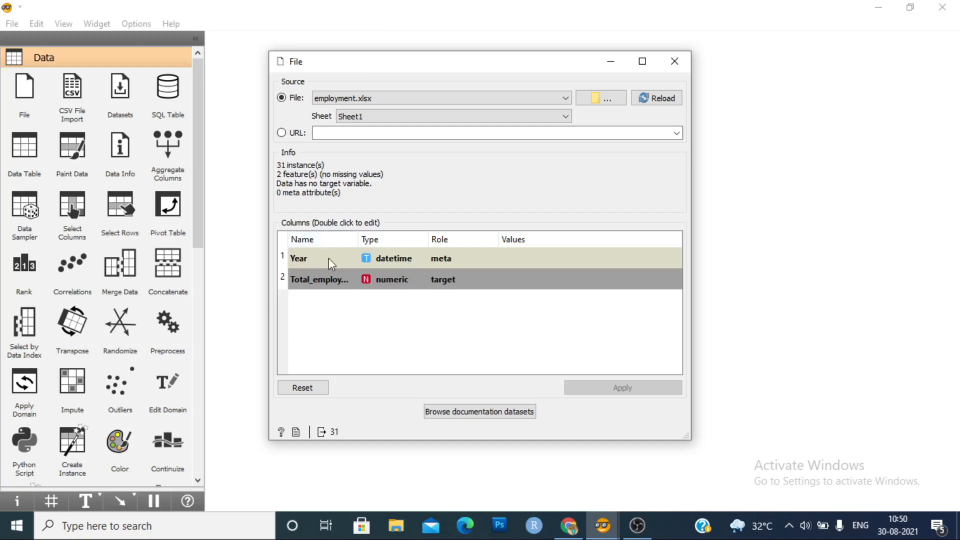
Set Year's role to meta and Total_employment's to target, apply, and close the File settings.
left_click(421, 258)
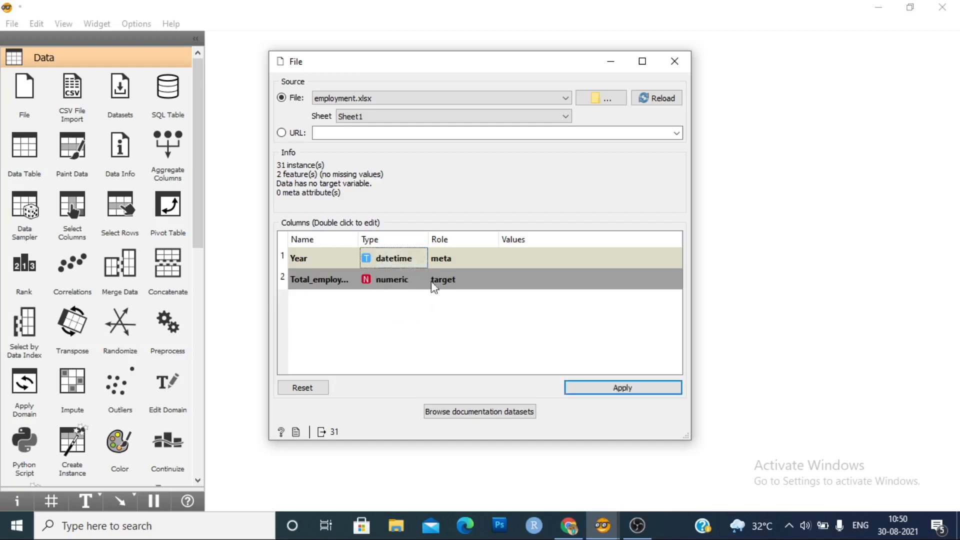
left_click(462, 258)
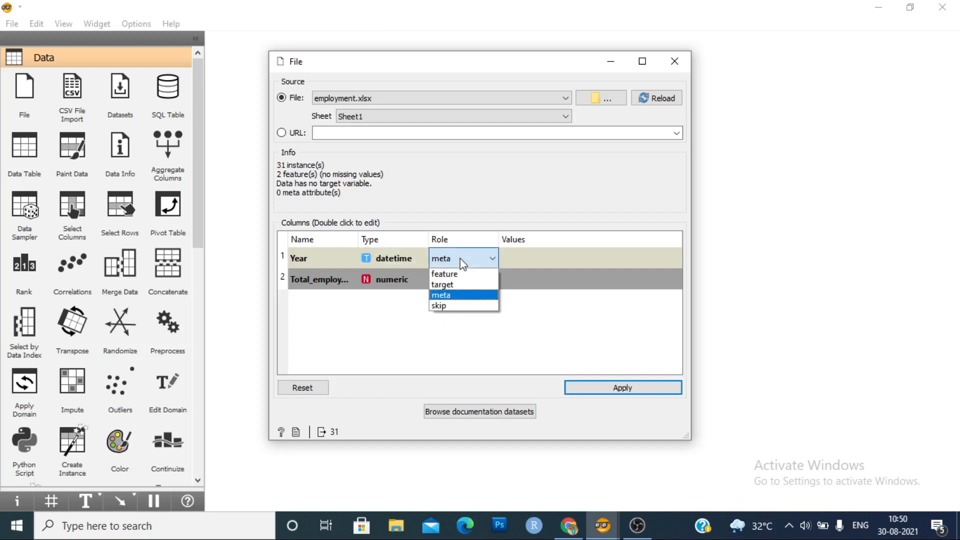
left_click(447, 284)
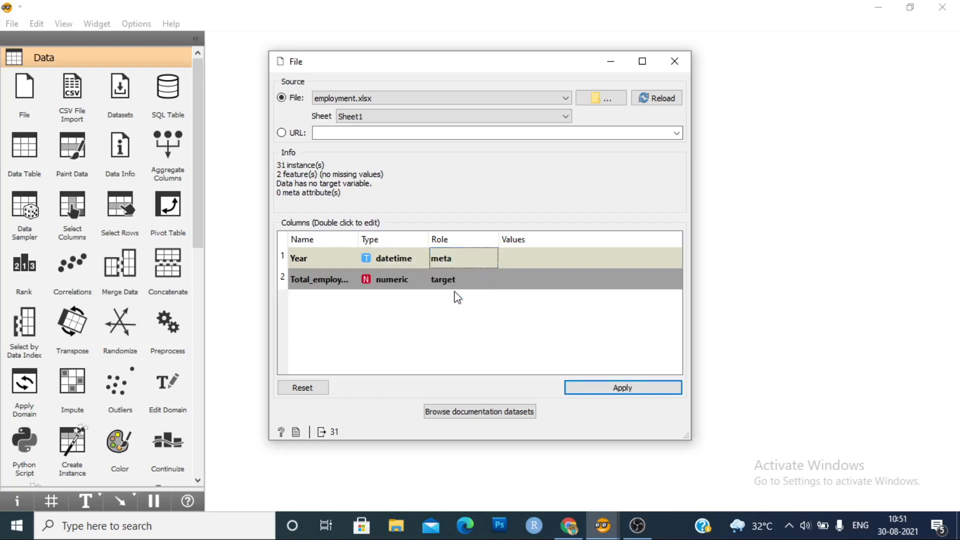
mouse_move(302, 284)
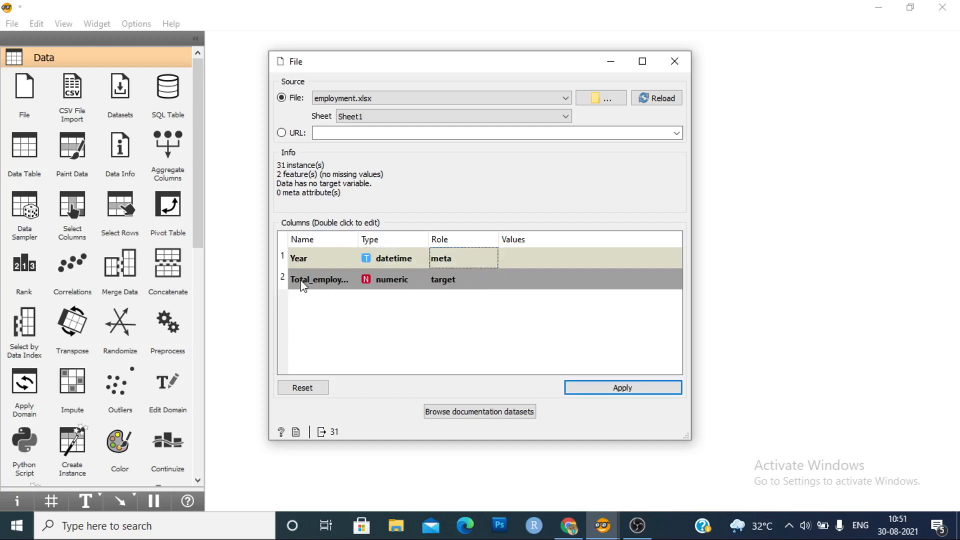
mouse_move(414, 282)
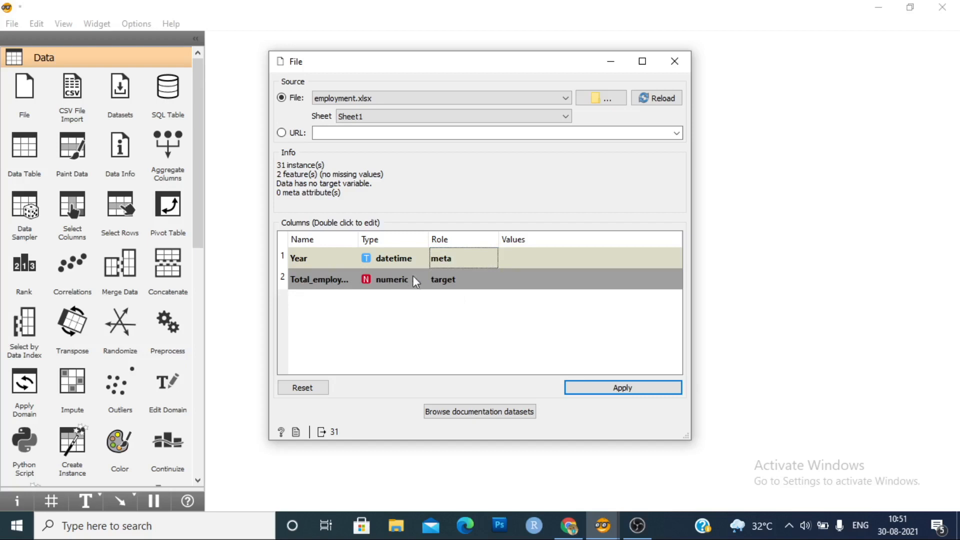
mouse_move(404, 283)
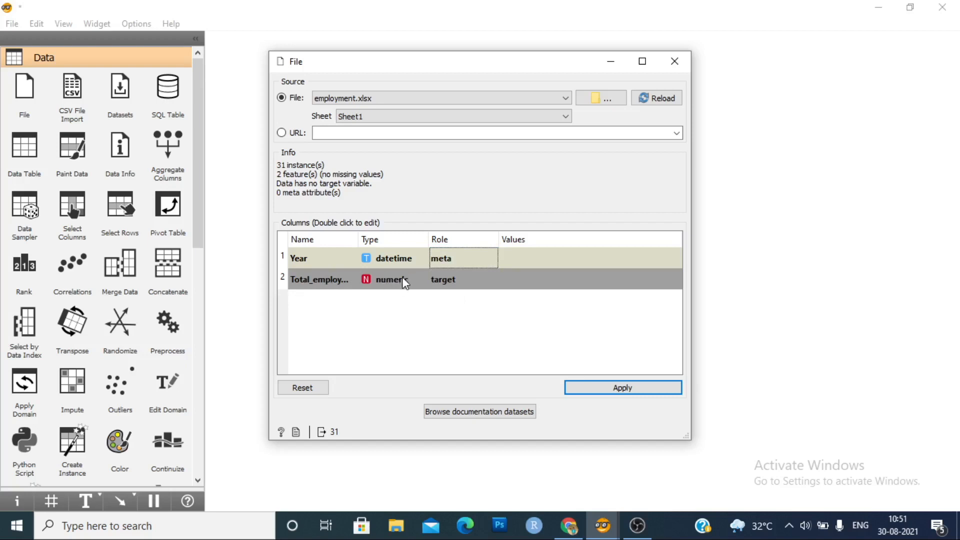
left_click(462, 280)
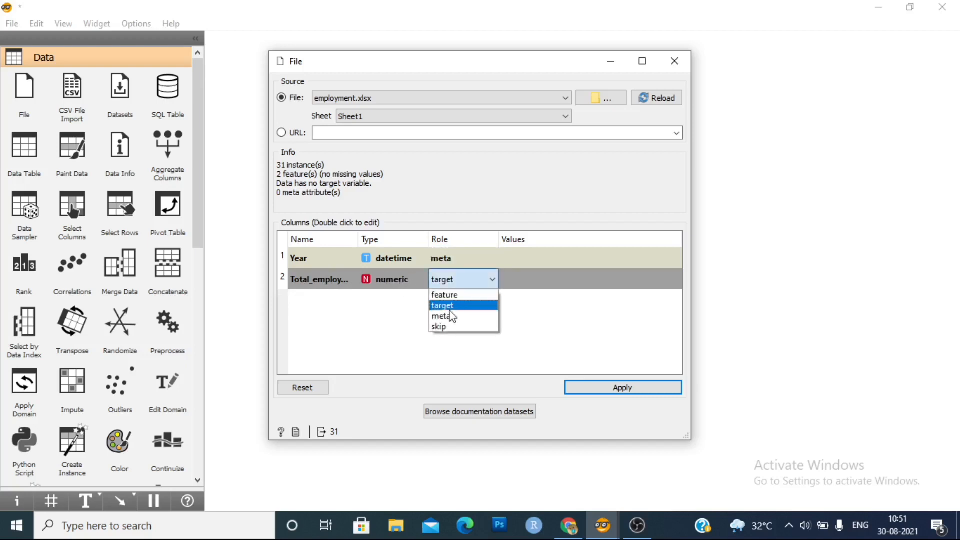
left_click(442, 305)
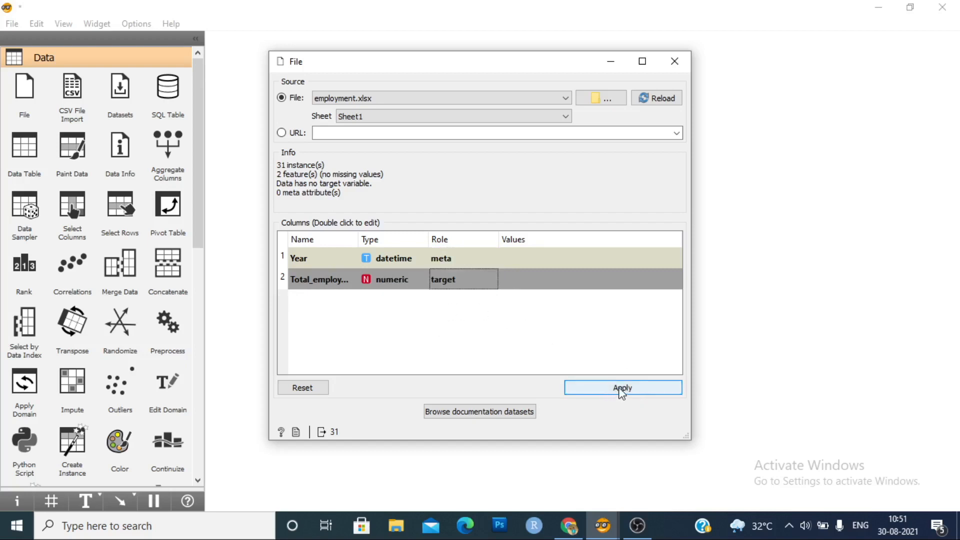
left_click(621, 387)
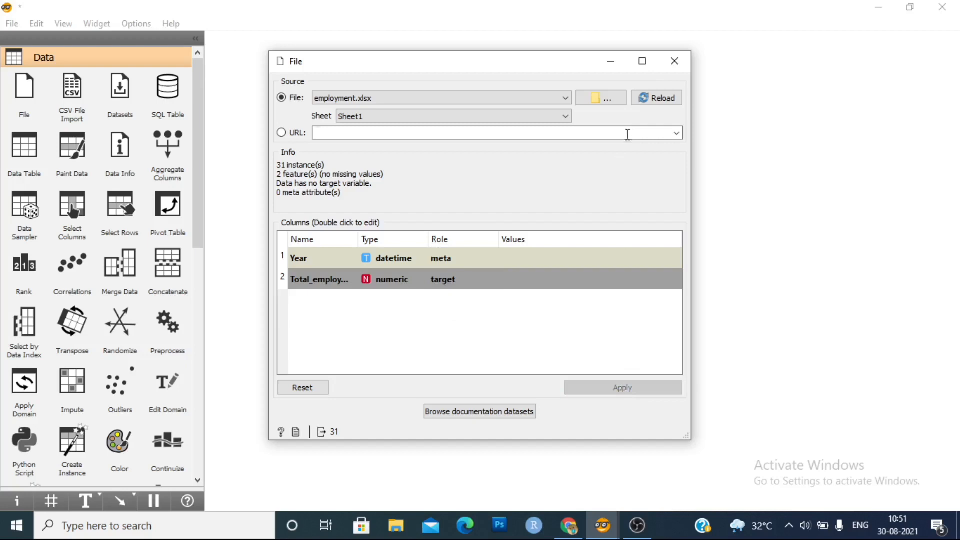
left_click(673, 62)
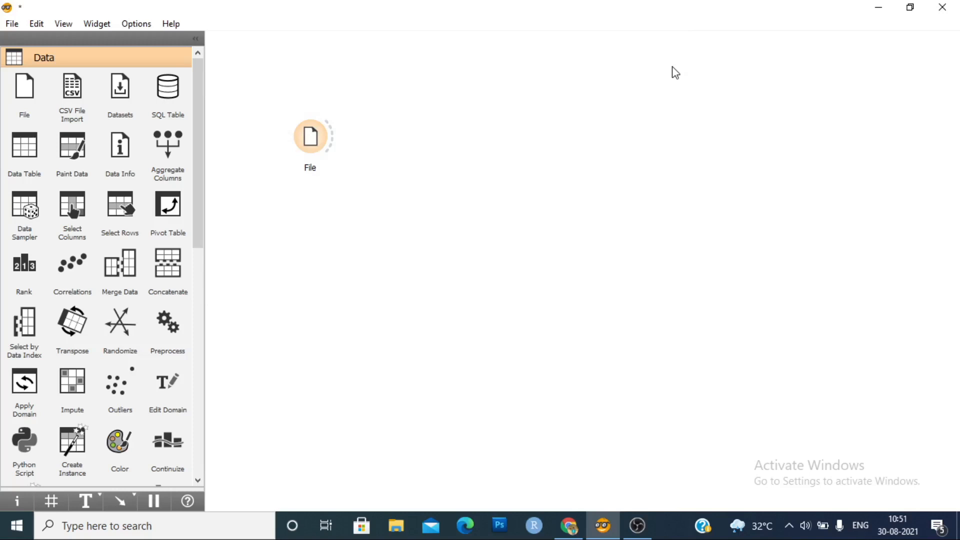
mouse_move(550, 43)
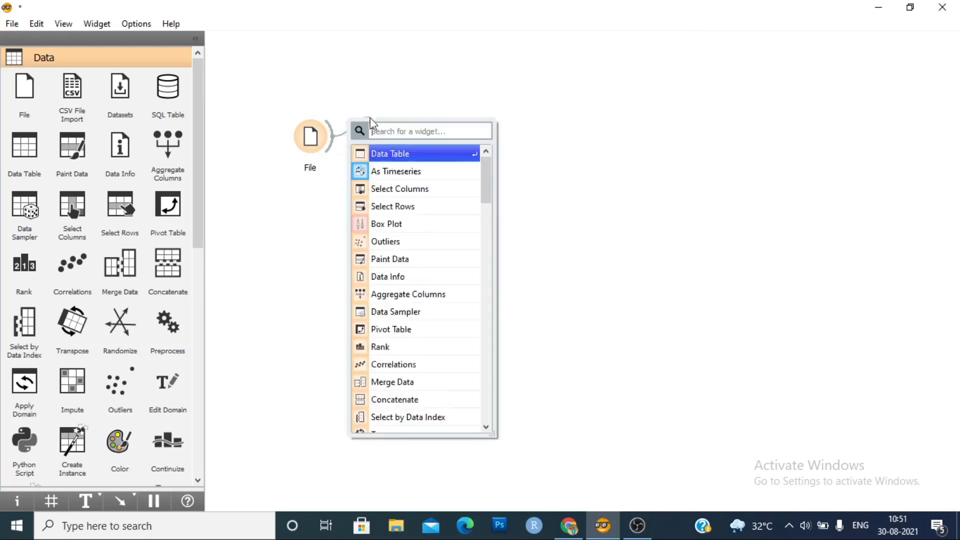
Connect a Data Table to the File output, review the 31 yearly records, and close it.
left_click(390, 154)
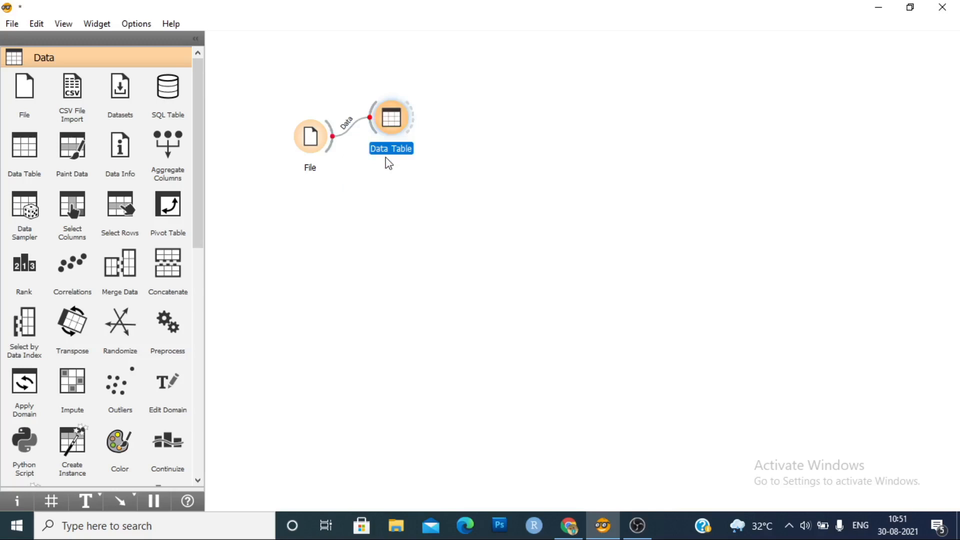
double_click(389, 116)
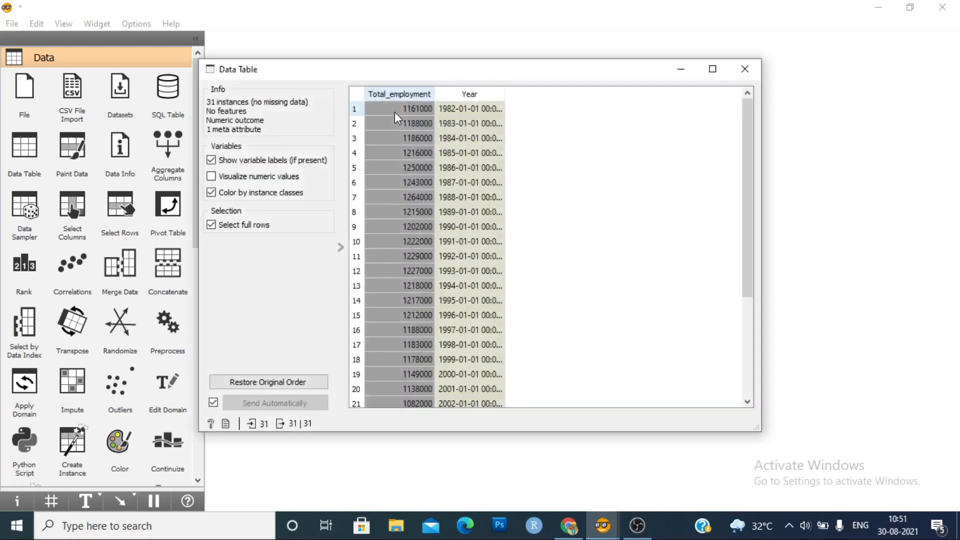
mouse_move(486, 172)
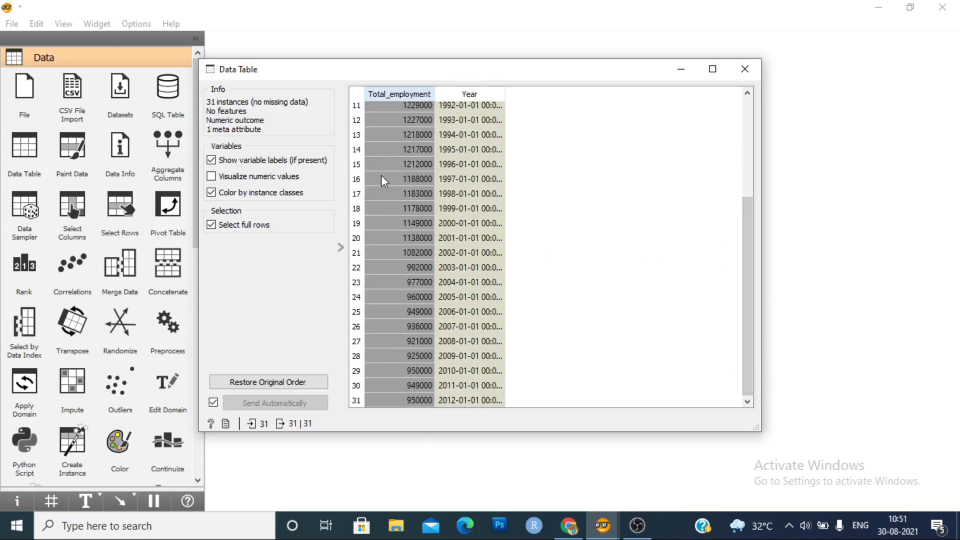
mouse_move(841, 259)
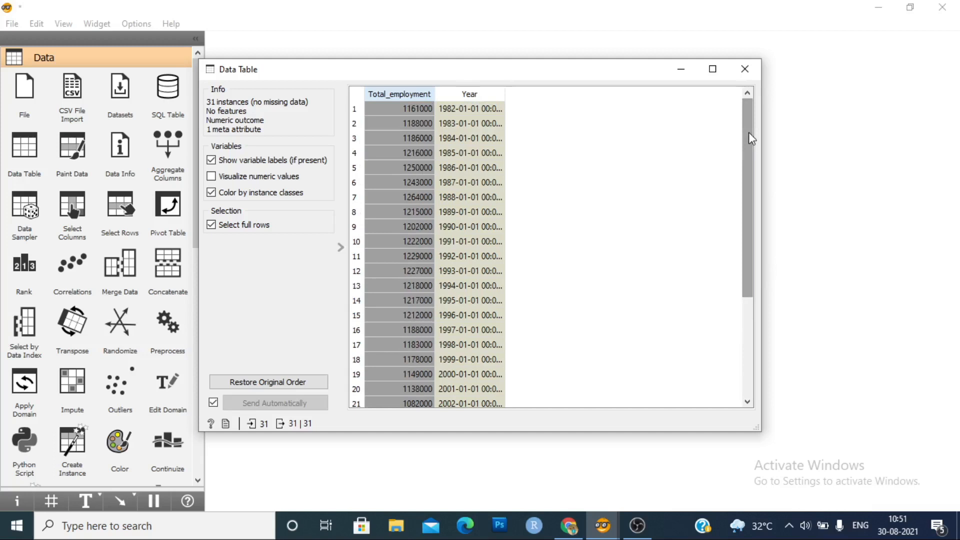
mouse_move(732, 137)
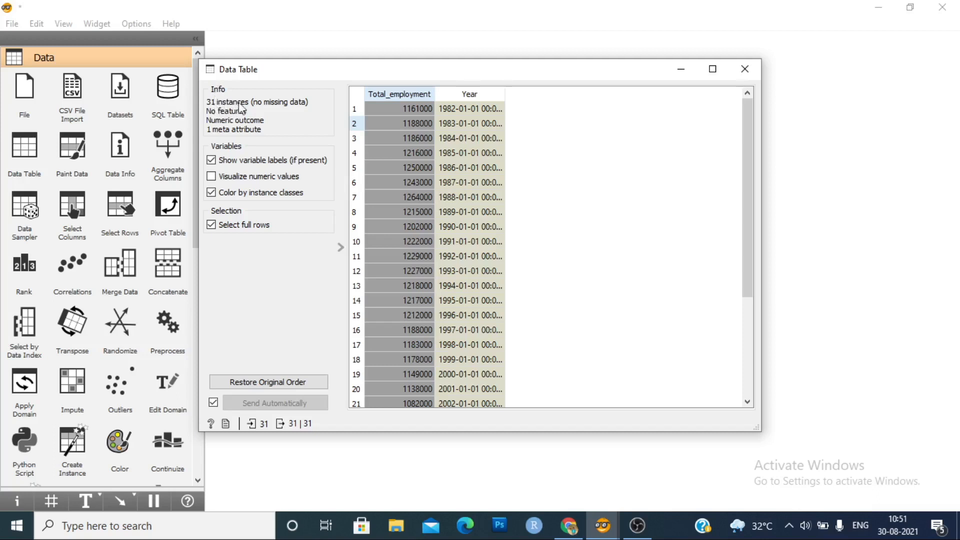
mouse_move(233, 118)
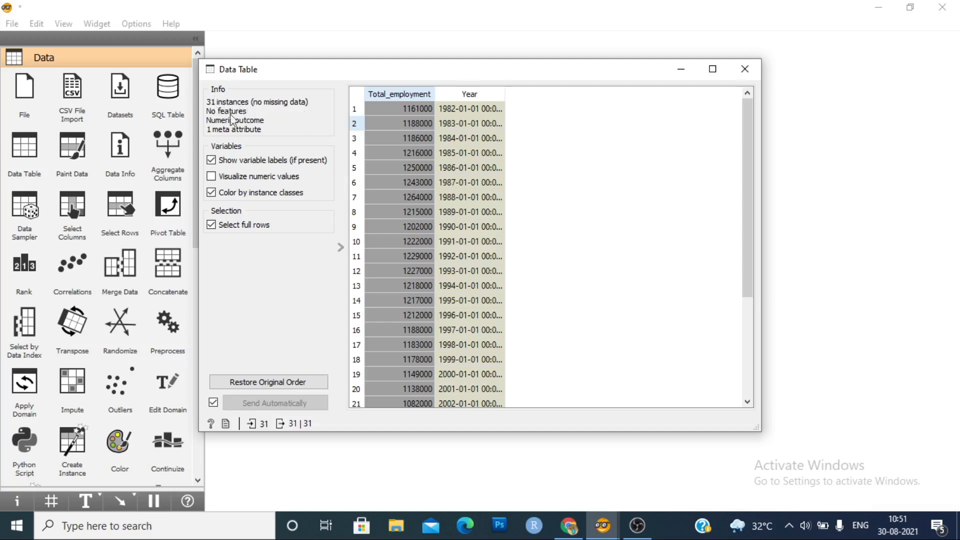
mouse_move(229, 132)
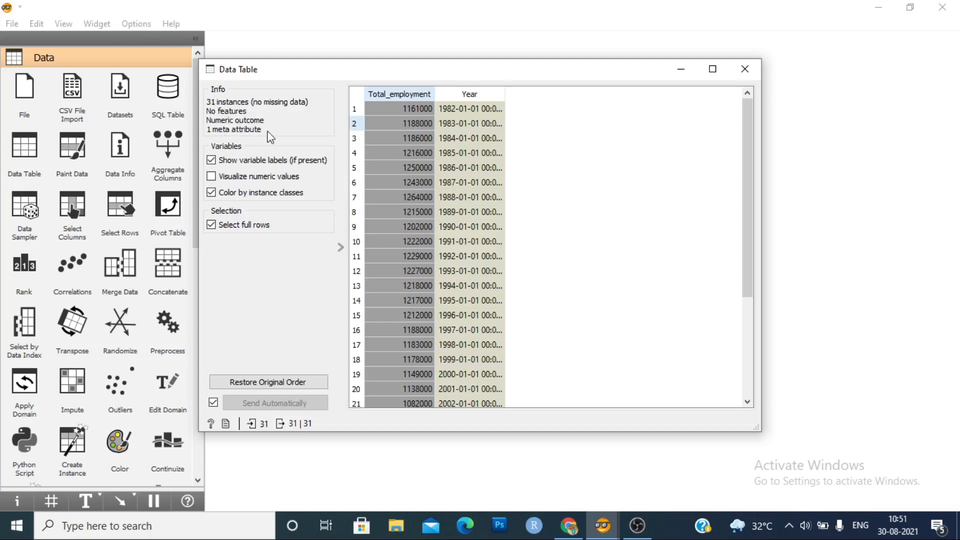
mouse_move(744, 69)
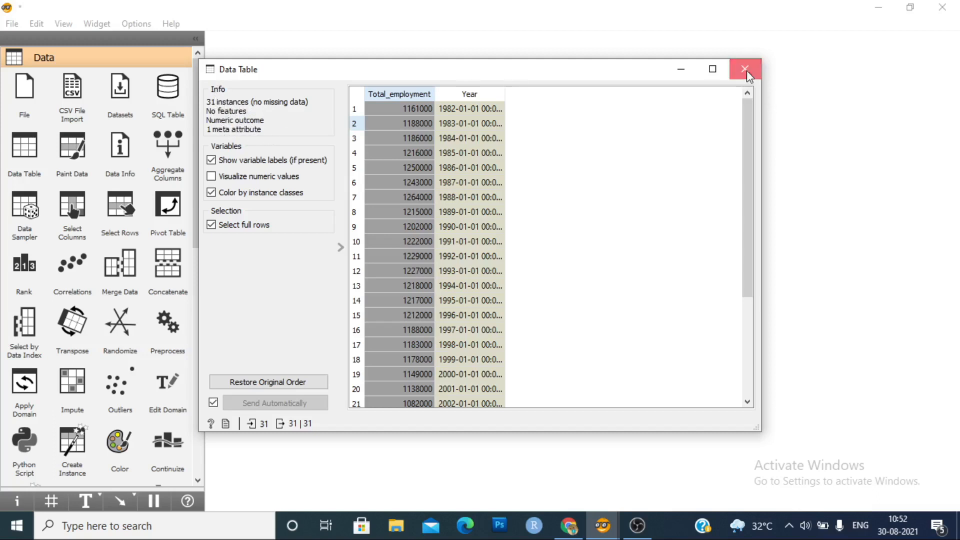
left_click(744, 69)
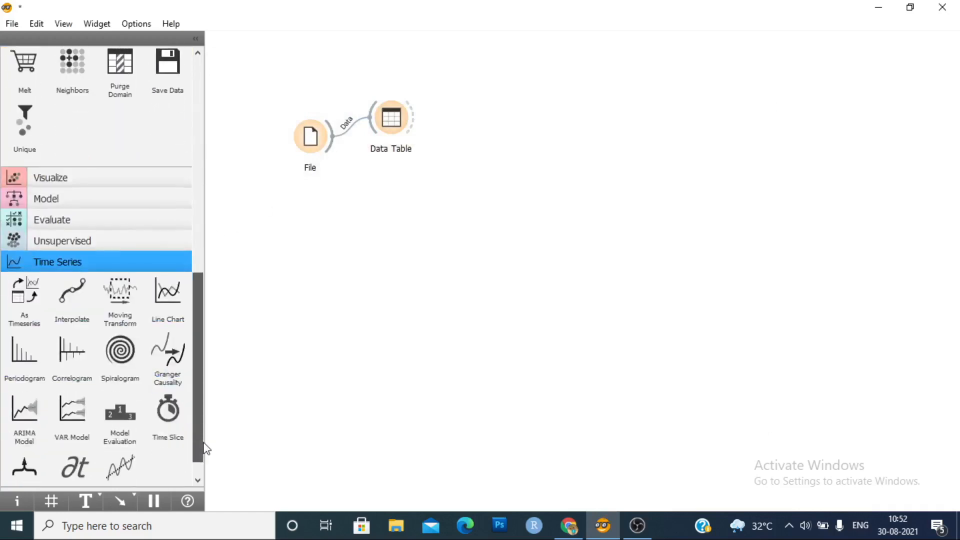
mouse_move(22, 312)
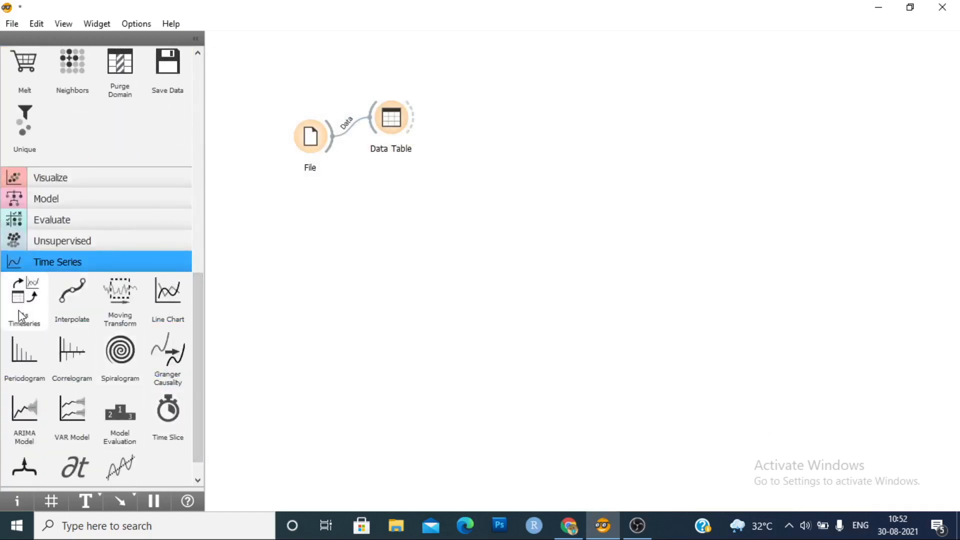
Add As Timeseries fed by File and confirm Year is its sequential attribute.
left_click(24, 292)
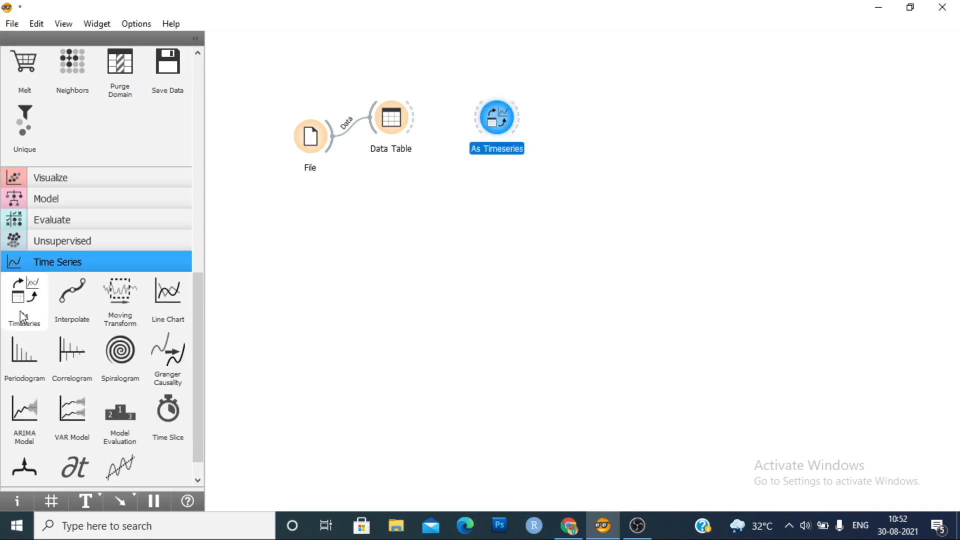
left_click_drag(497, 116, 419, 186)
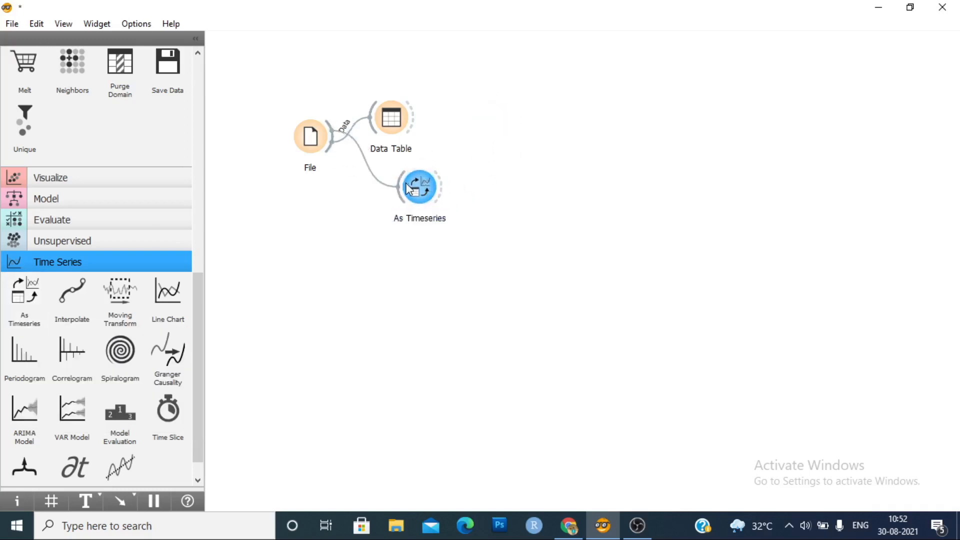
left_click(419, 186)
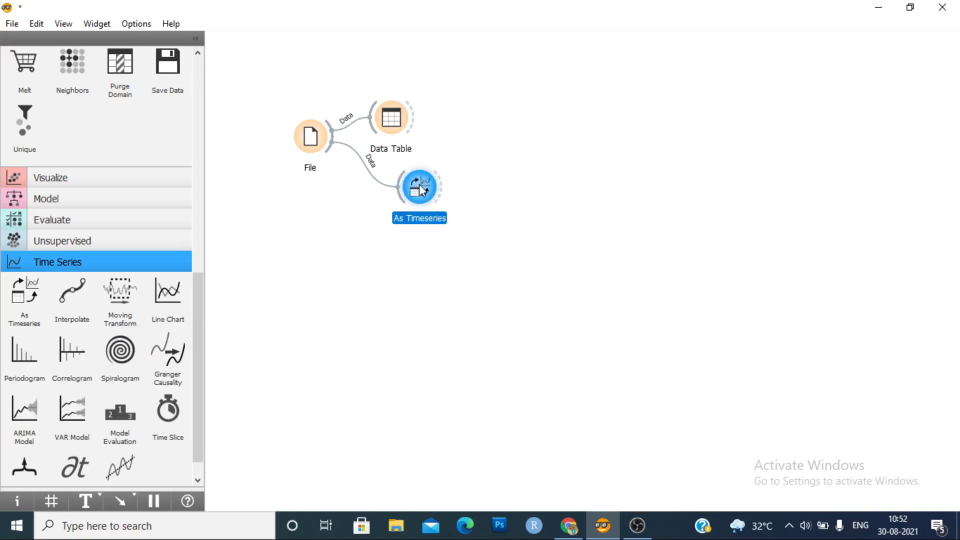
double_click(418, 184)
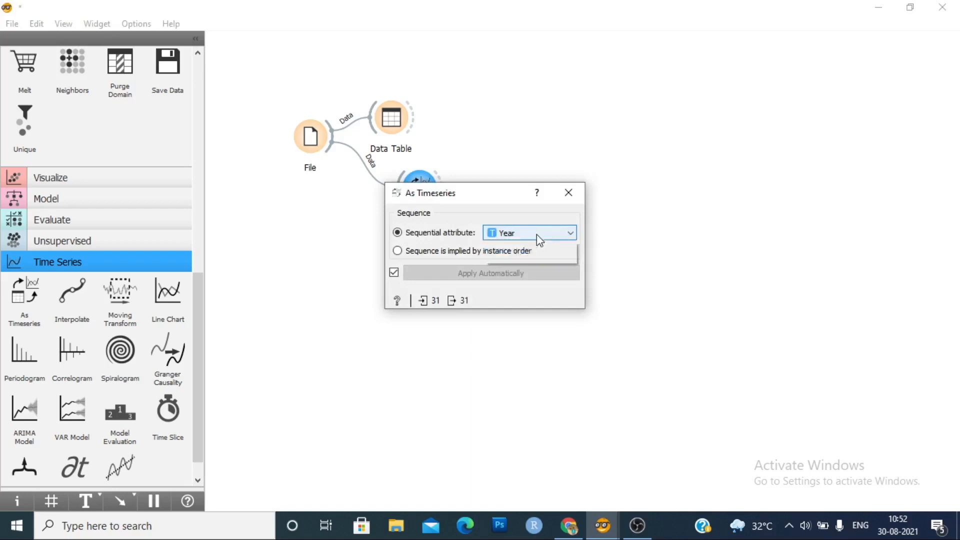
mouse_move(555, 248)
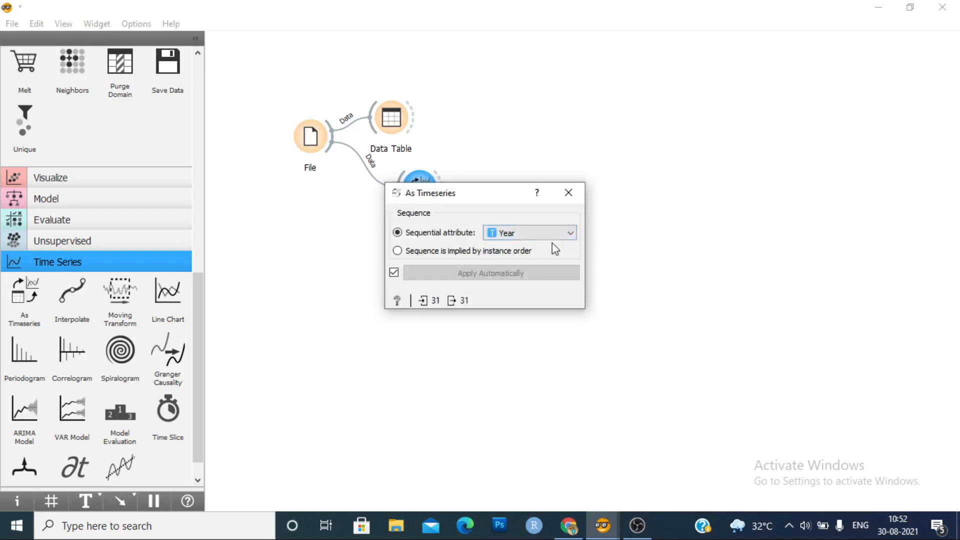
left_click(568, 193)
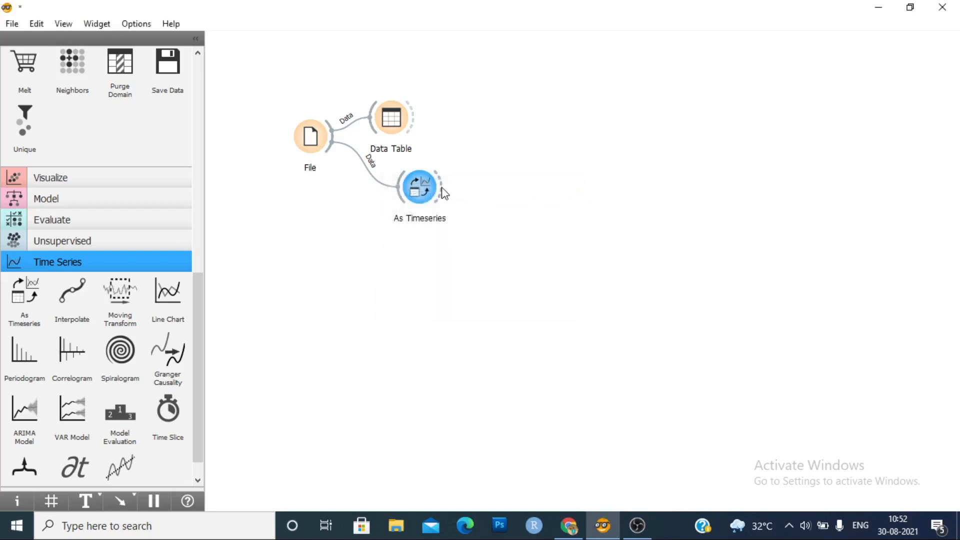
Link the As Timeseries output into a new ARIMA Model found by searching 'ar'.
left_click_drag(432, 185, 523, 187)
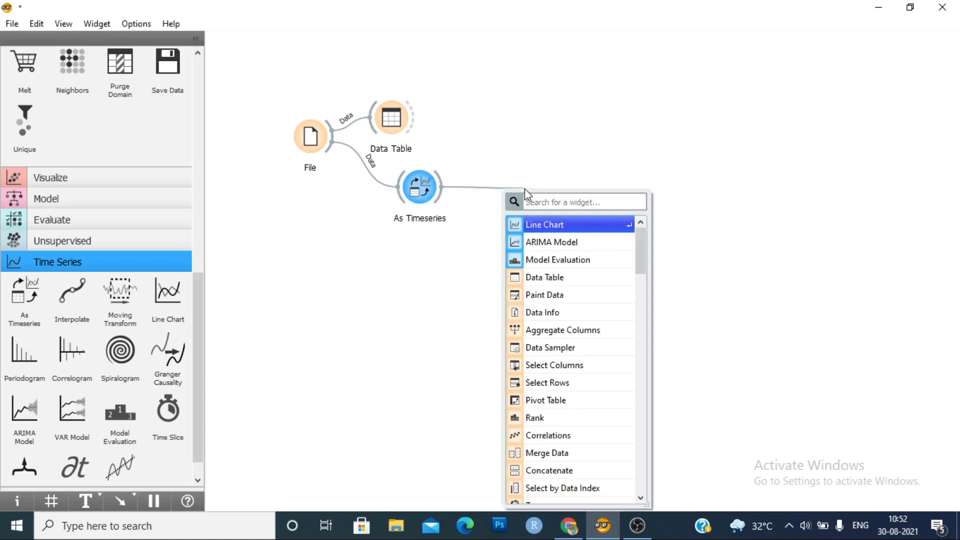
type("ari")
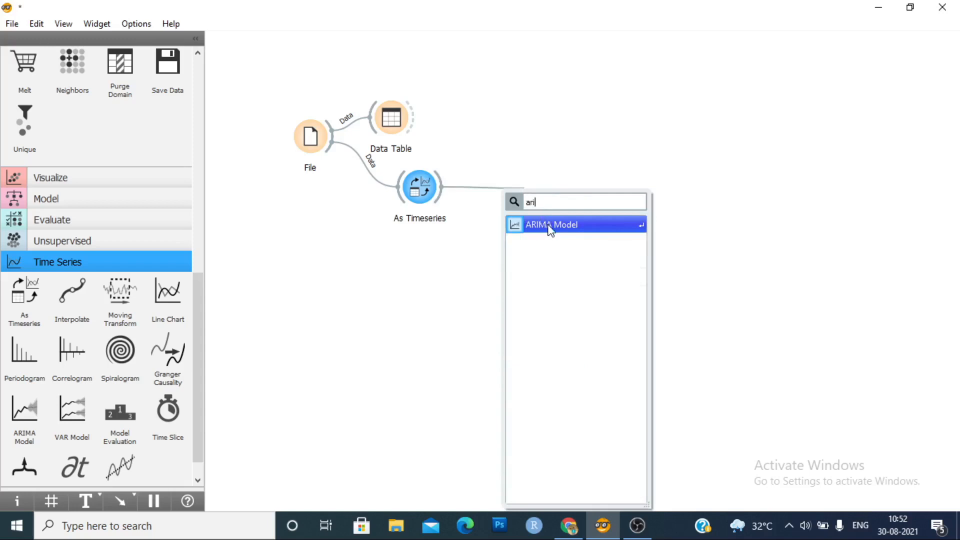
left_click(550, 224)
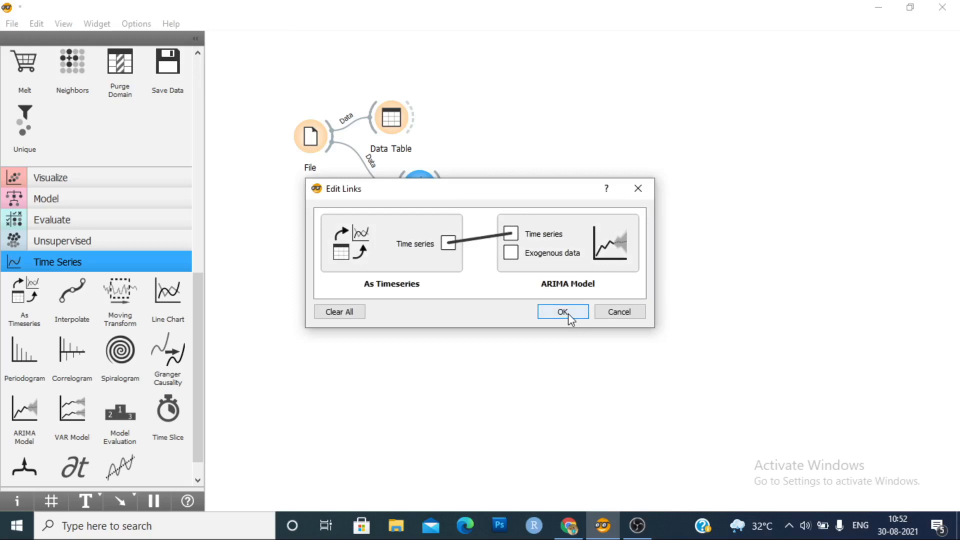
left_click(562, 312)
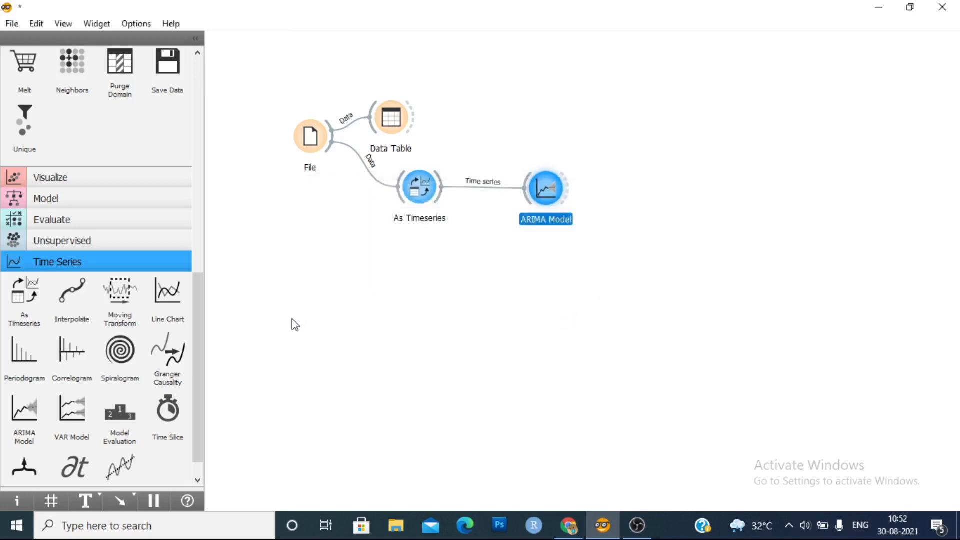
scroll("down", 3)
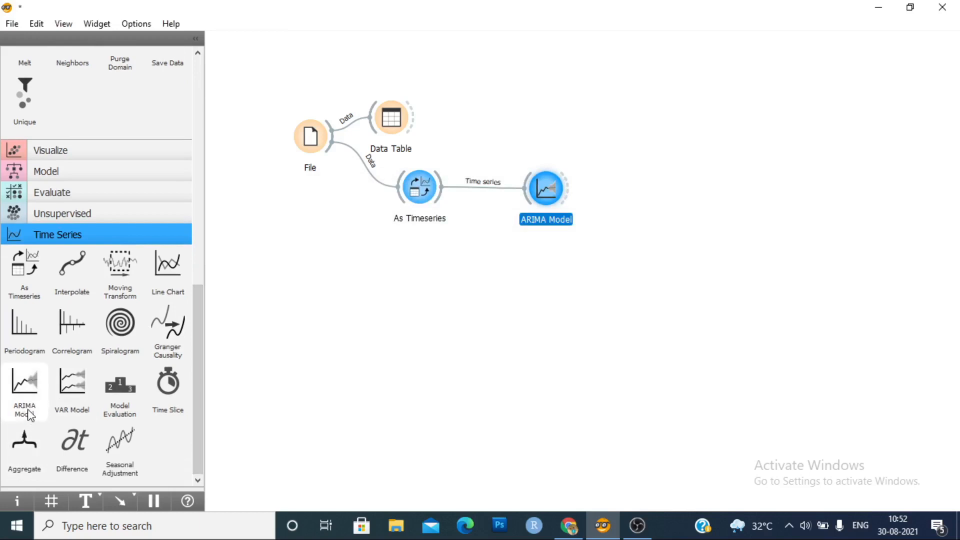
mouse_move(546, 191)
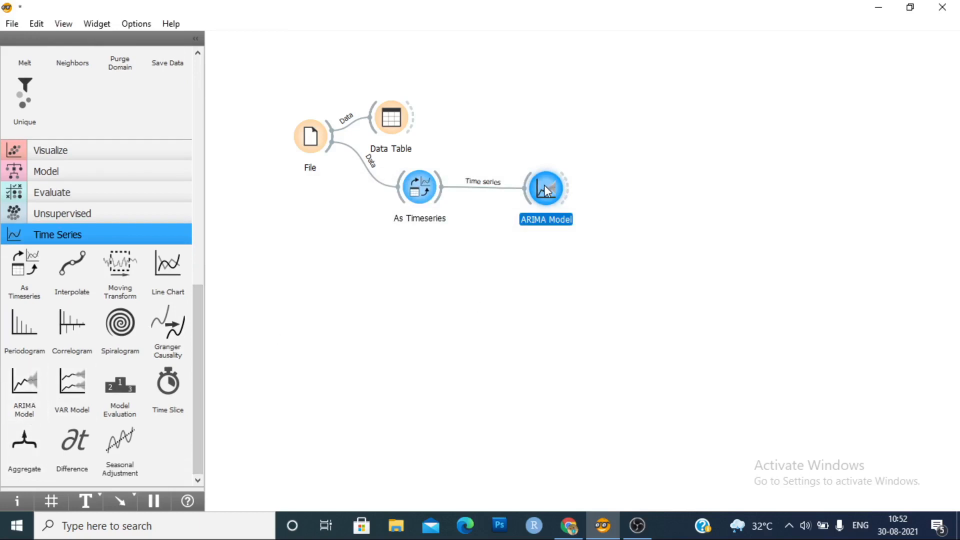
double_click(546, 188)
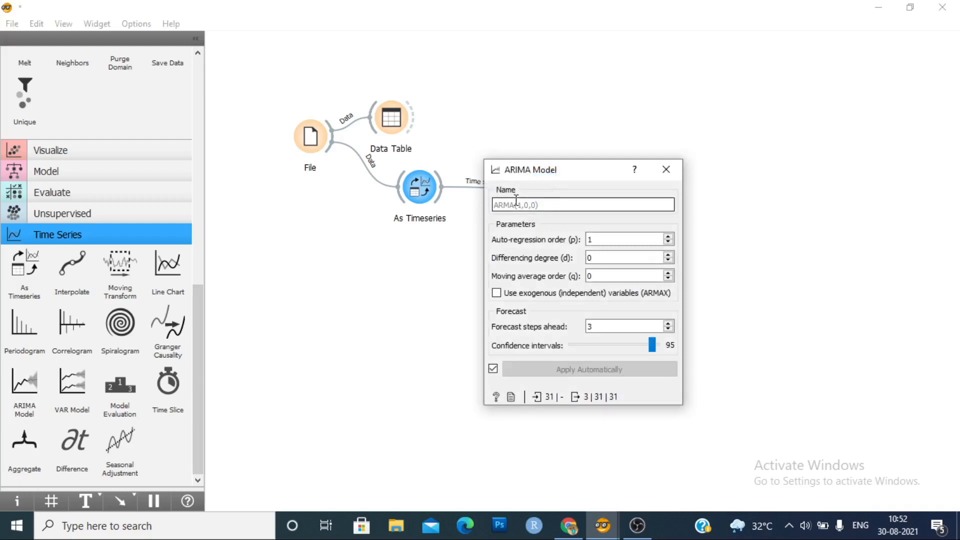
mouse_move(558, 200)
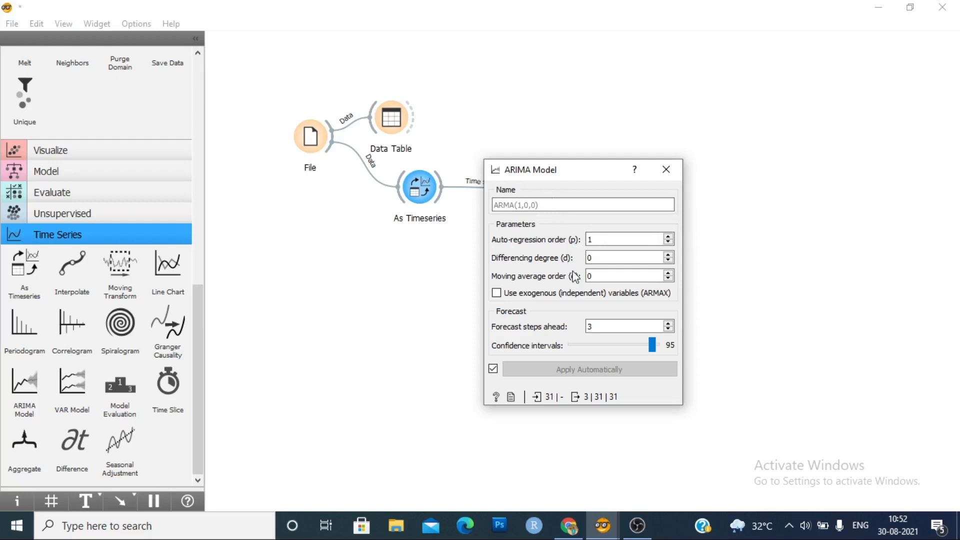
mouse_move(576, 284)
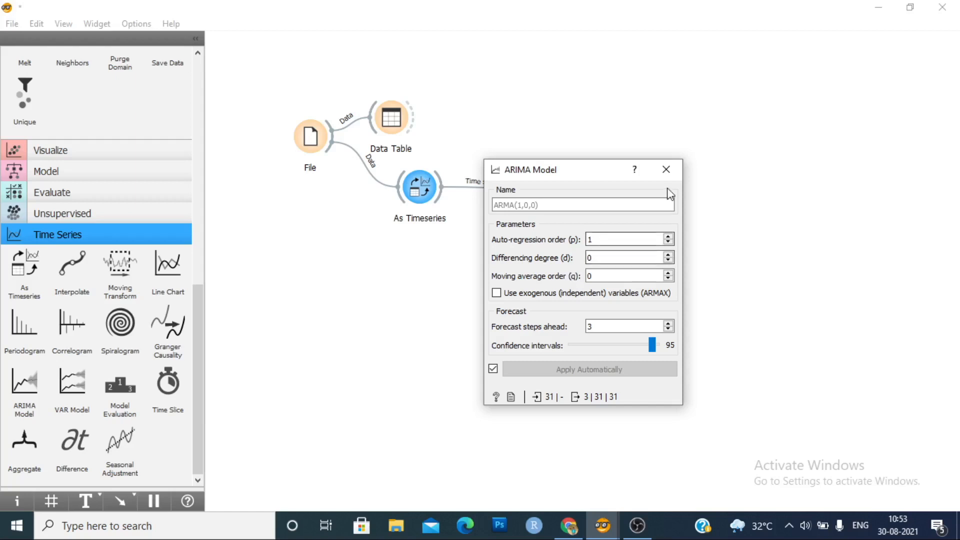
left_click(666, 169)
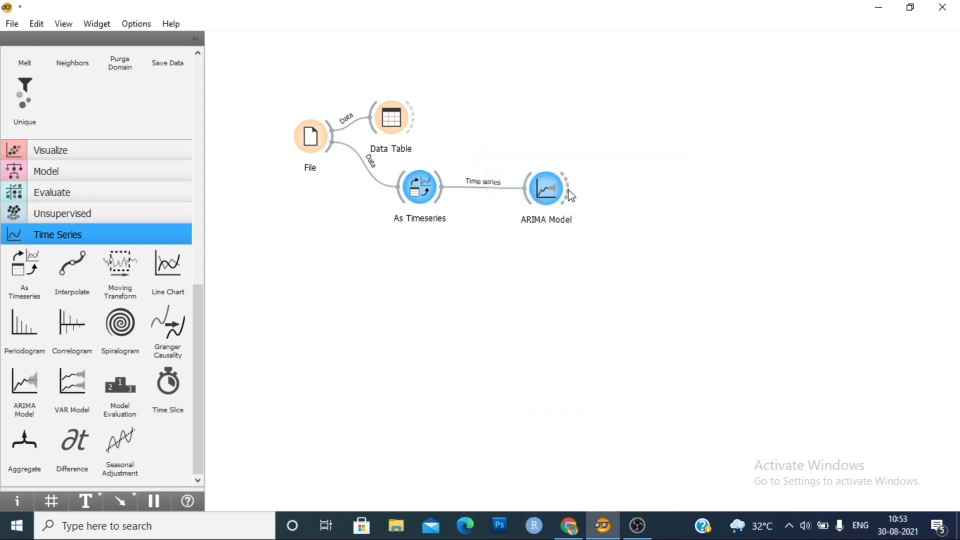
Link ARIMA Model's Forecast output into a new Line Chart widget.
left_click_drag(566, 188, 664, 237)
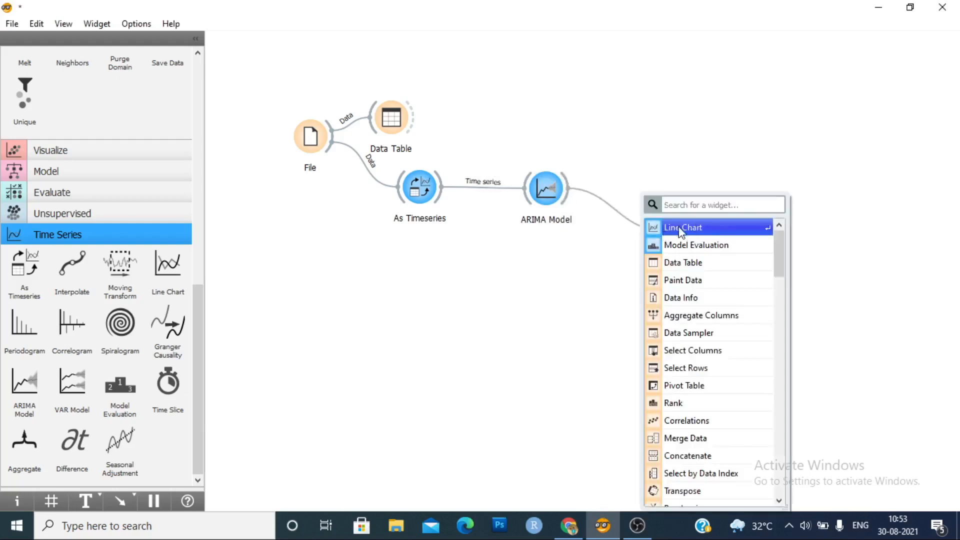
left_click(682, 228)
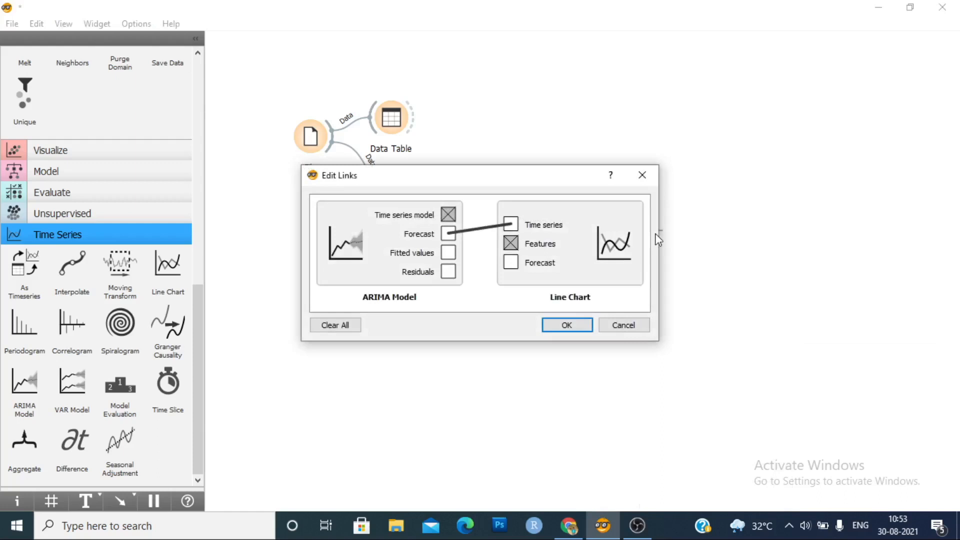
mouse_move(478, 286)
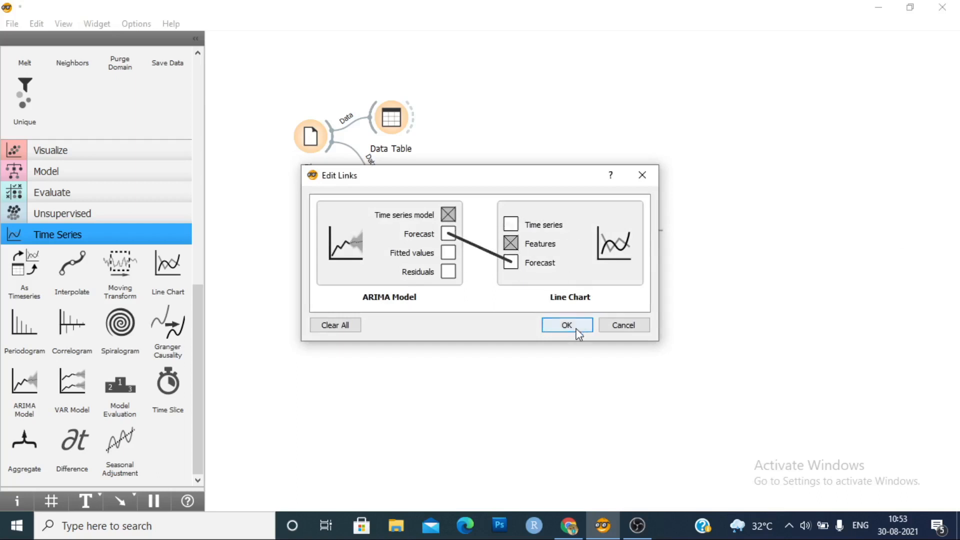
left_click(566, 325)
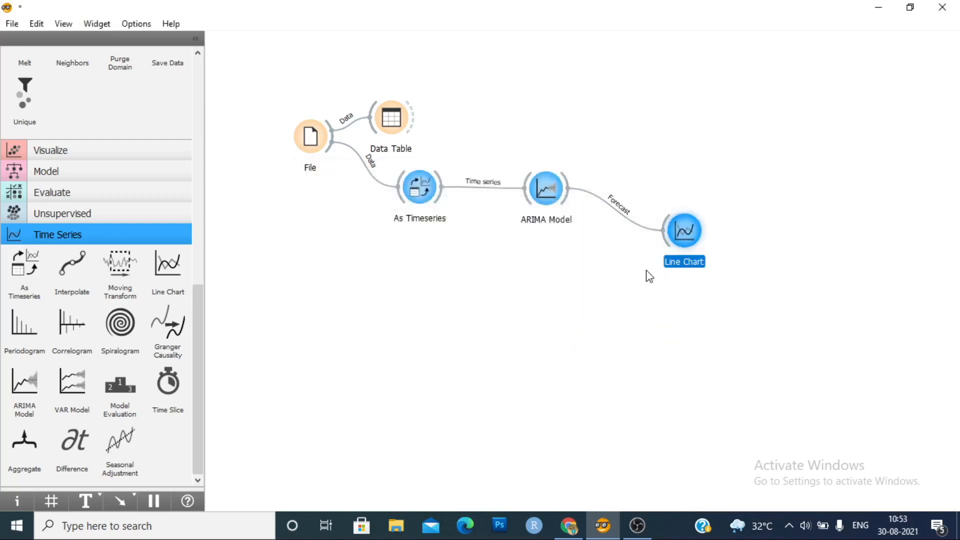
Raise the ARIMA Model's forecast steps ahead from 3 to 4.
double_click(546, 186)
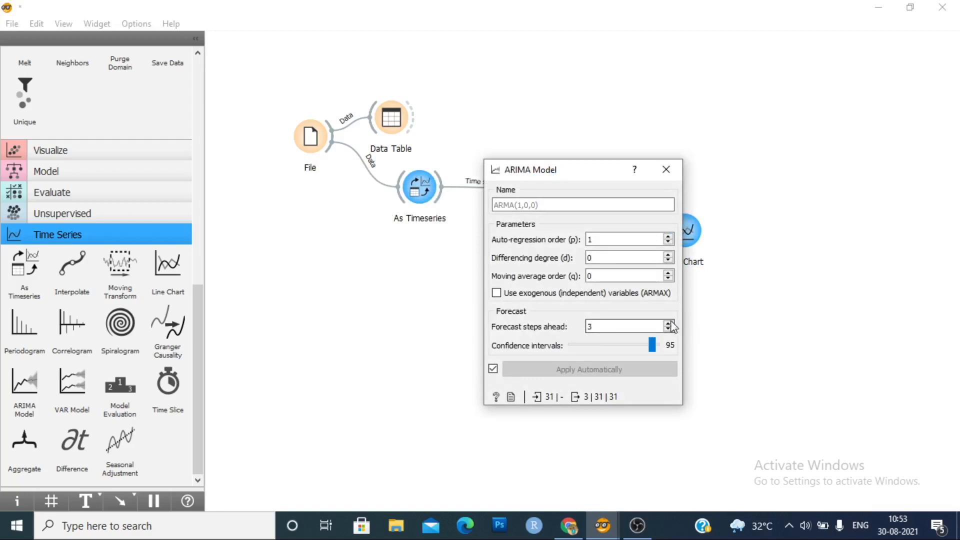
left_click(668, 322)
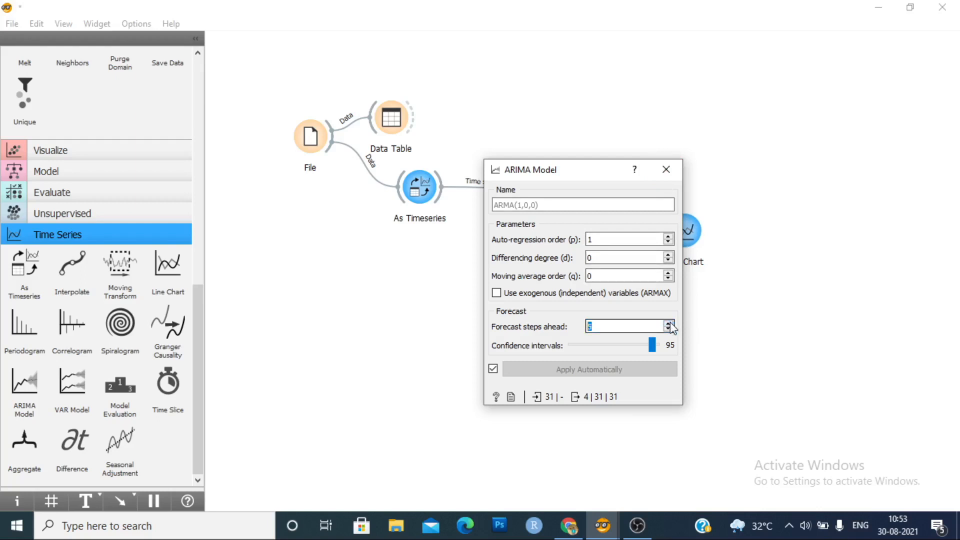
left_click(666, 171)
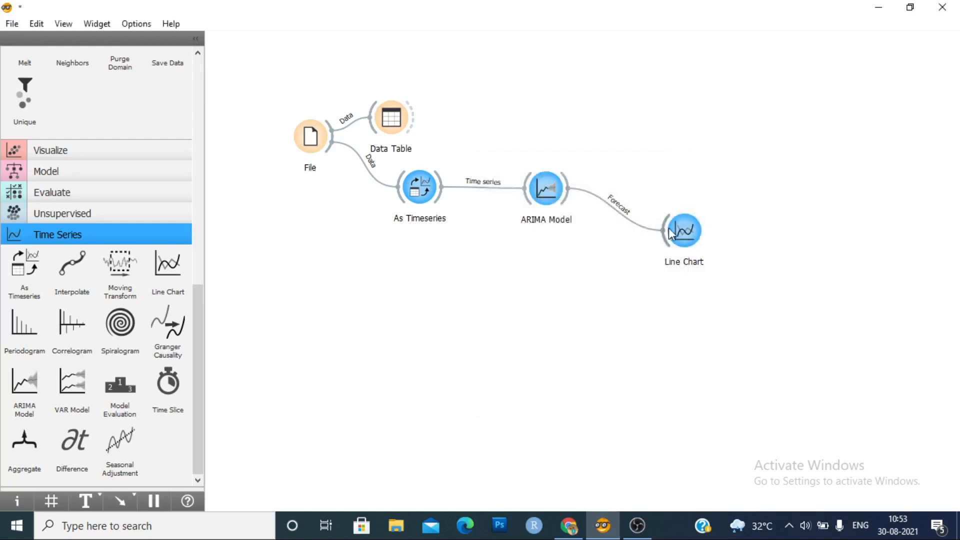
mouse_move(437, 199)
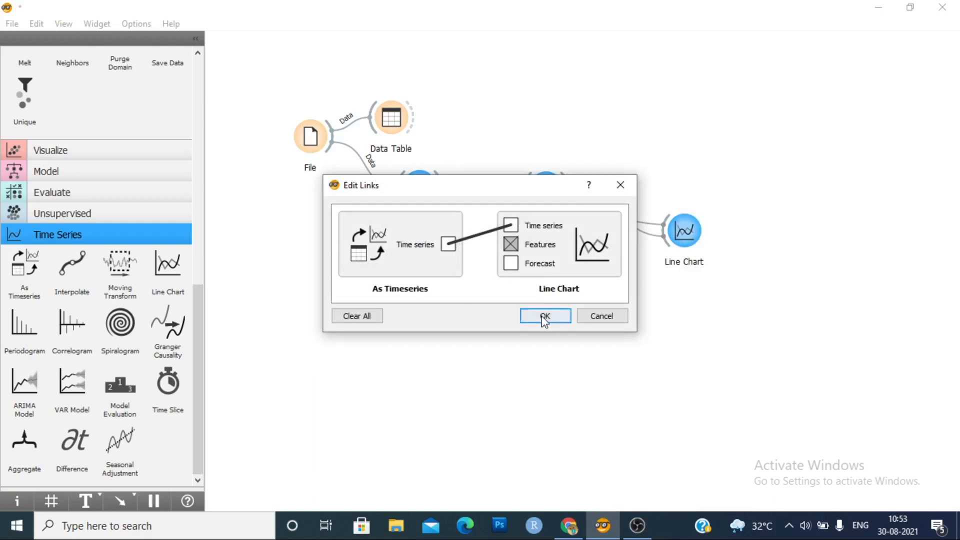
Confirm the Time series link from As Timeseries to Line Chart and move the chart node lower.
left_click(545, 315)
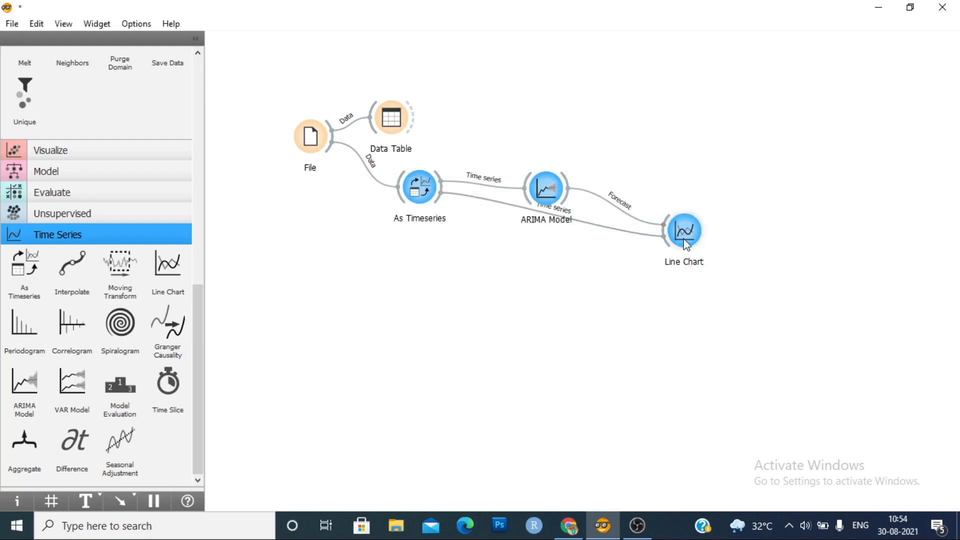
left_click_drag(683, 231, 606, 294)
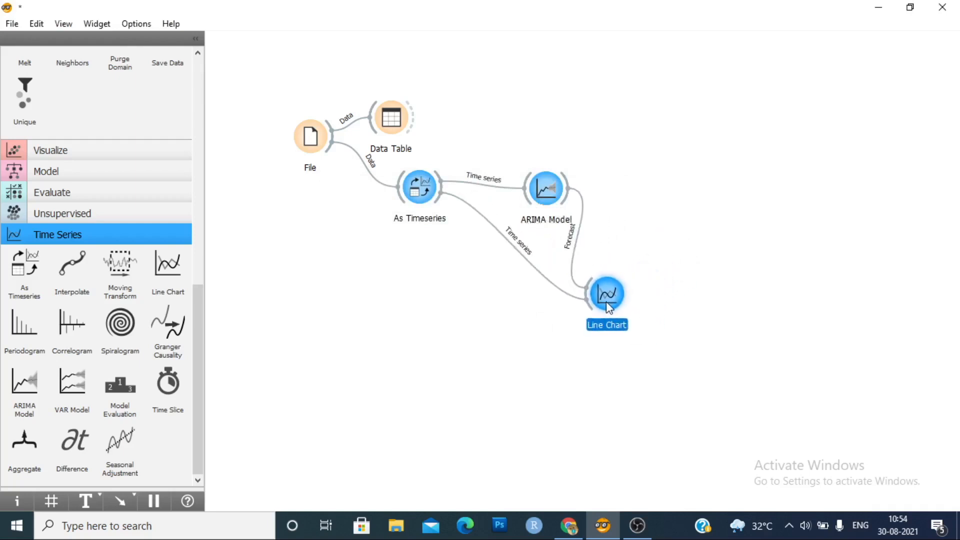
View the Total_employment line chart with the dashed ARIMA forecast extending past 2012.
double_click(606, 292)
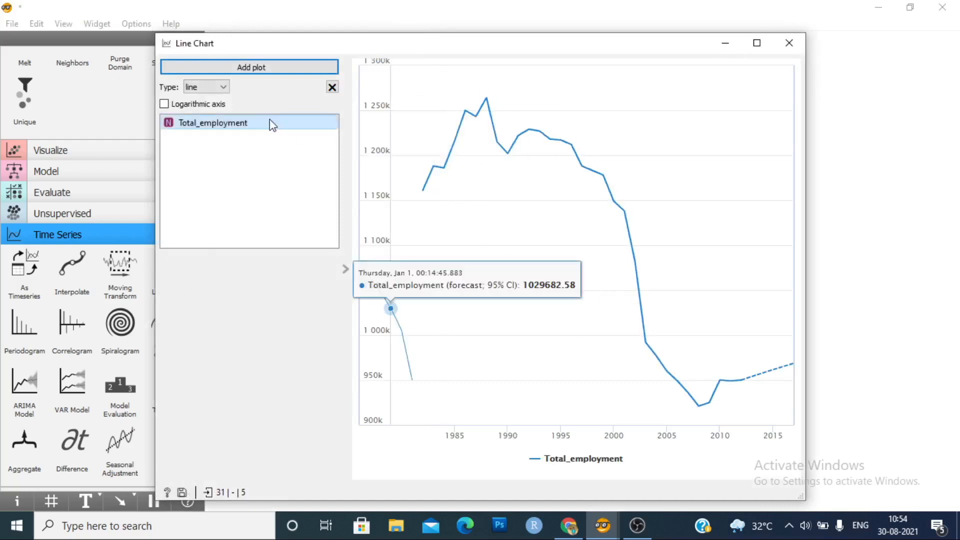
mouse_move(510, 296)
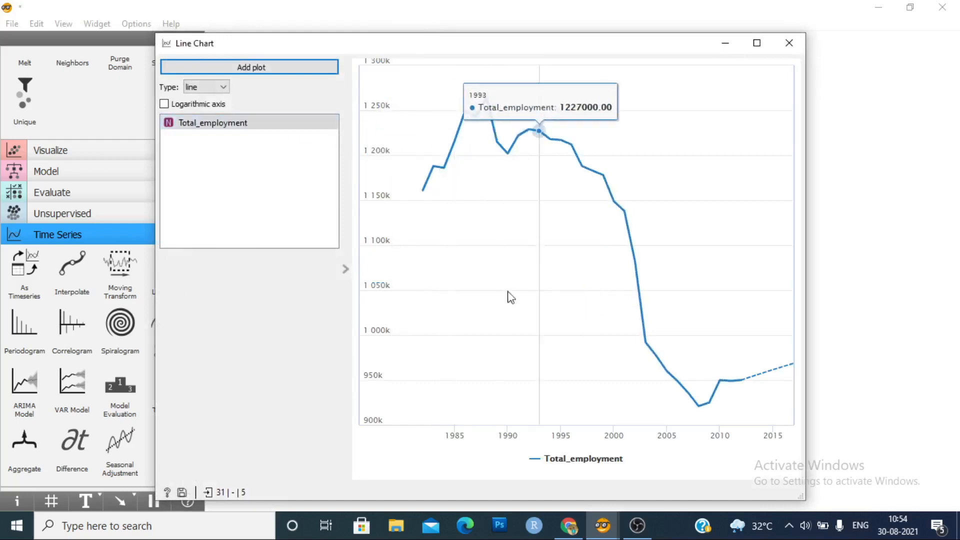
mouse_move(498, 446)
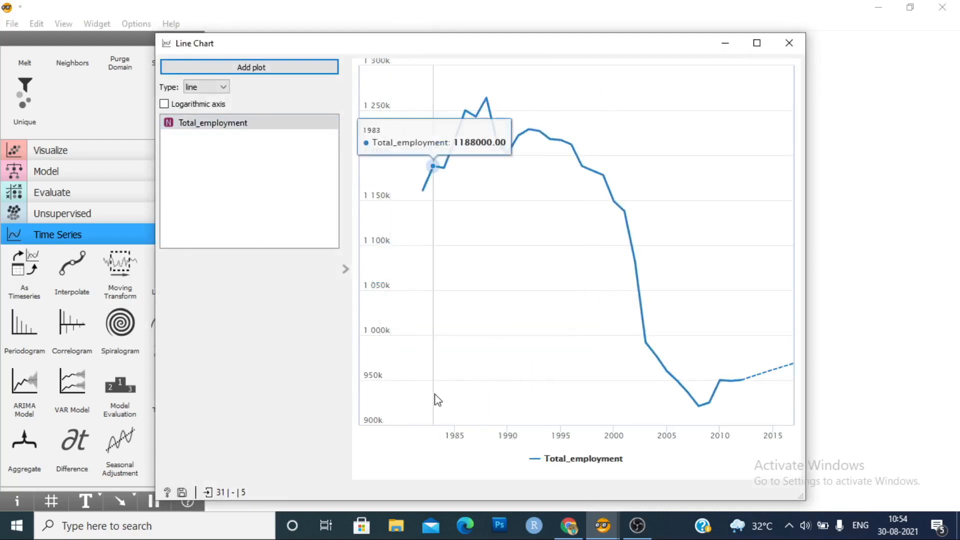
mouse_move(570, 144)
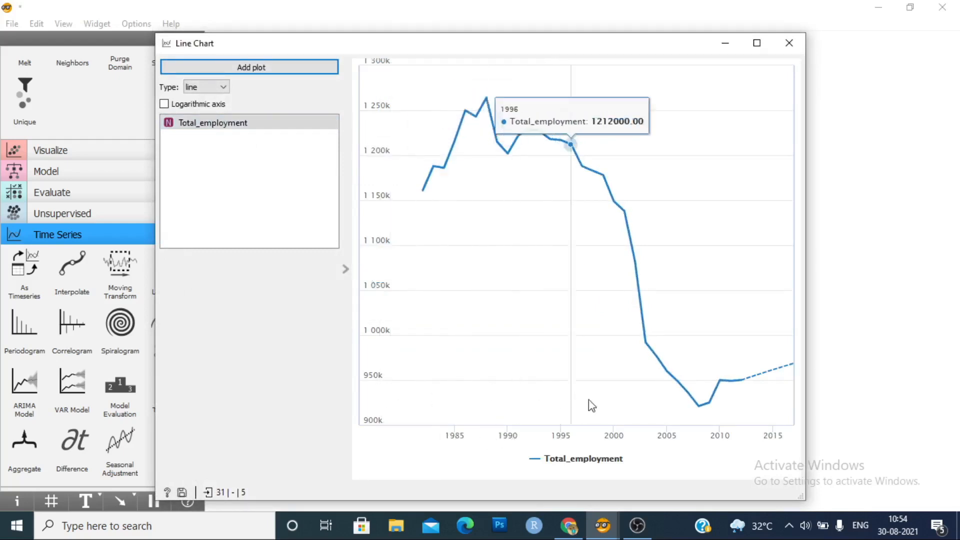
mouse_move(747, 390)
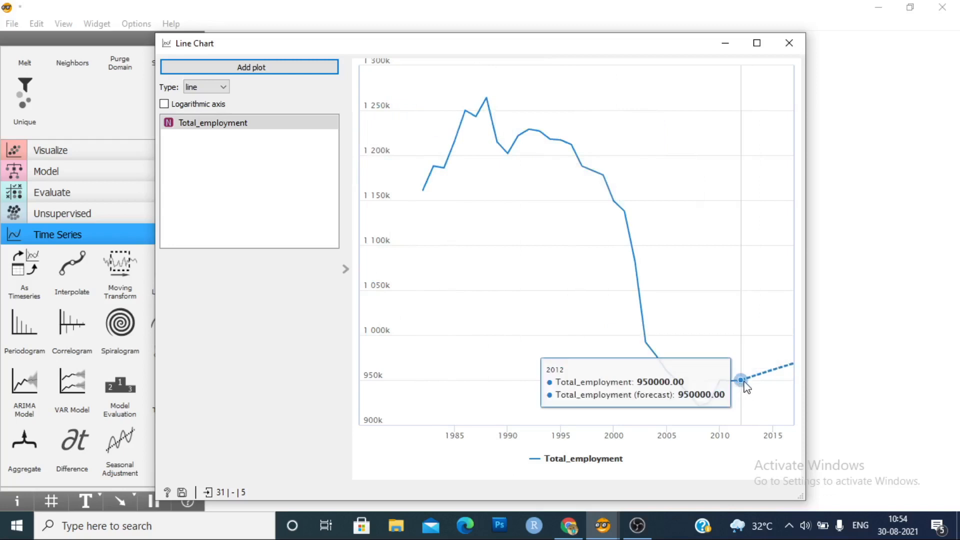
mouse_move(774, 386)
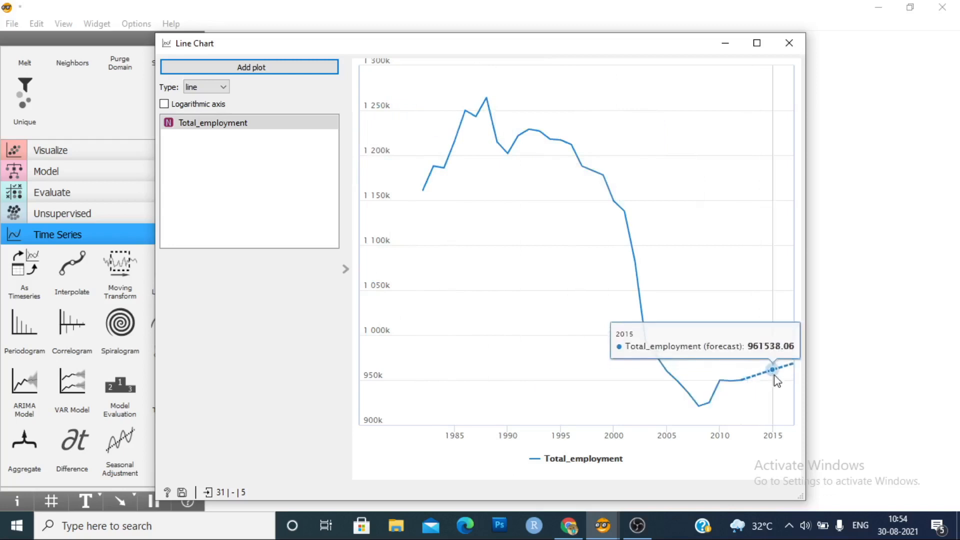
mouse_move(762, 387)
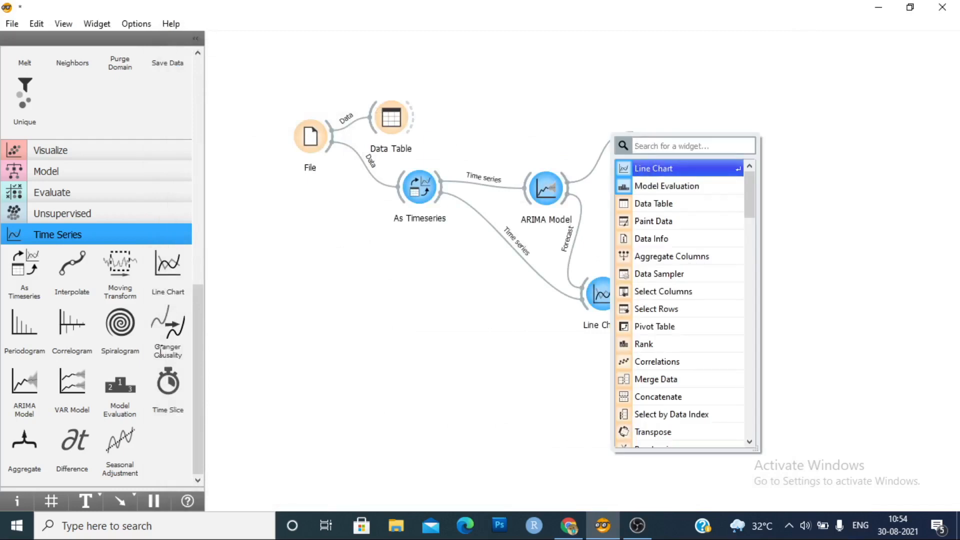
mouse_move(518, 234)
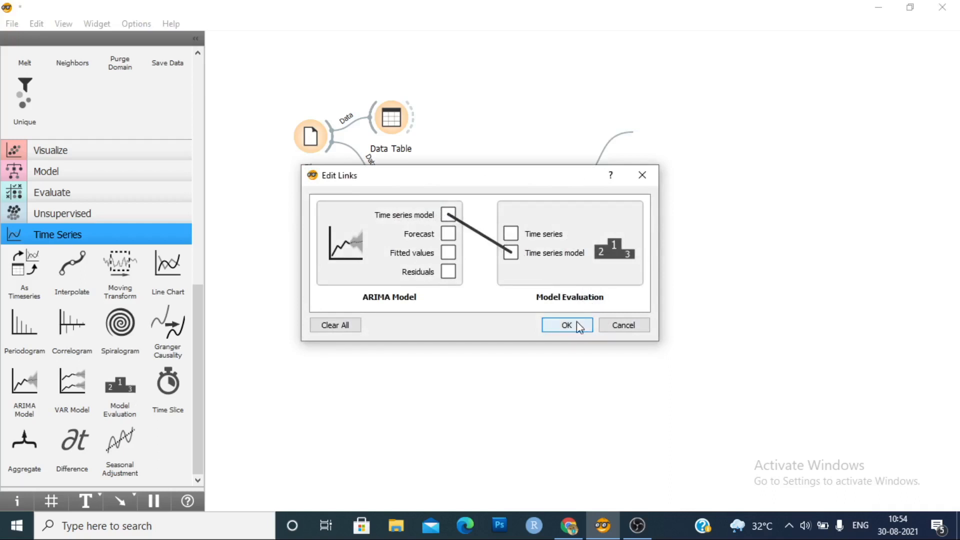
Send ARIMA's time series model to a new Model Evaluation and connect As Timeseries data into it.
left_click(566, 325)
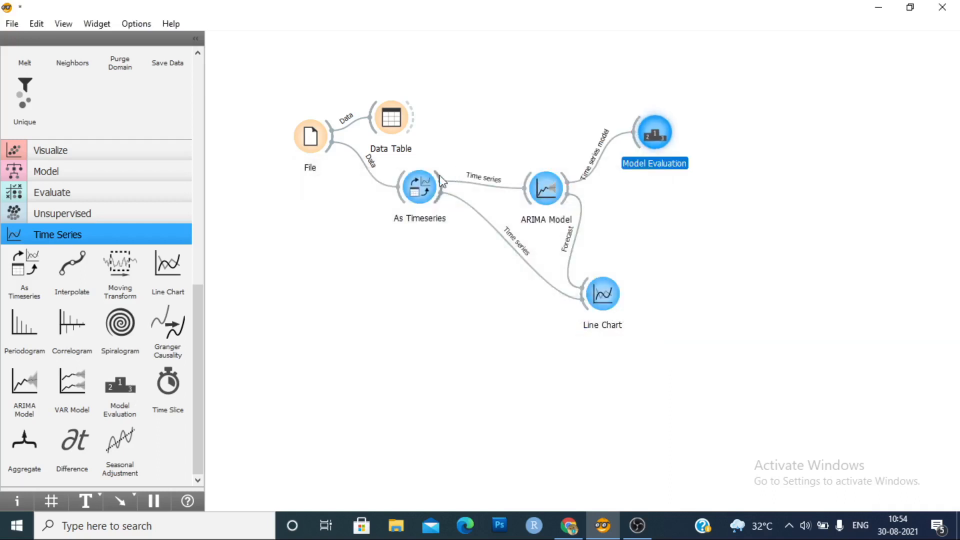
left_click_drag(440, 179, 637, 126)
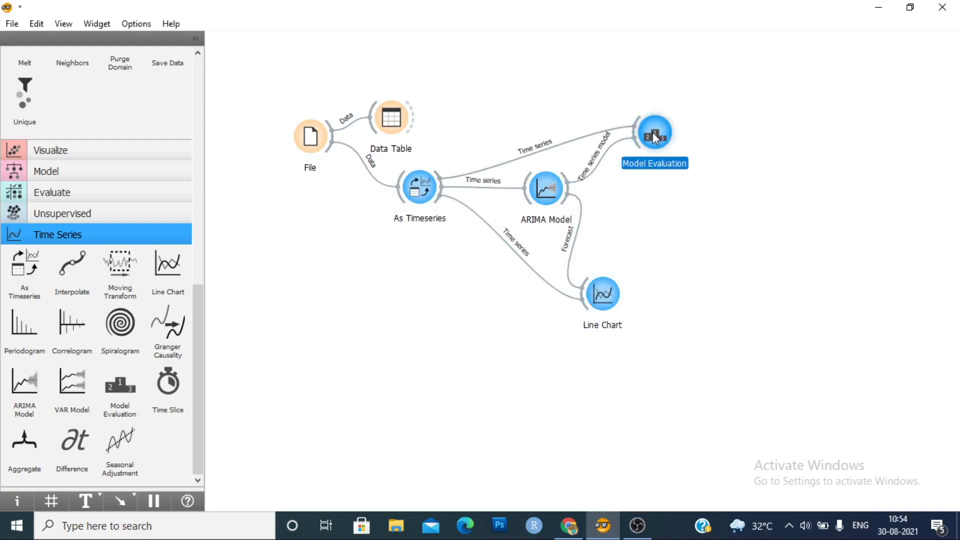
Show the Model Evaluation scores for ARMA(1,0,0): RMSE 50621, R² 0.839 over 10 folds.
double_click(655, 131)
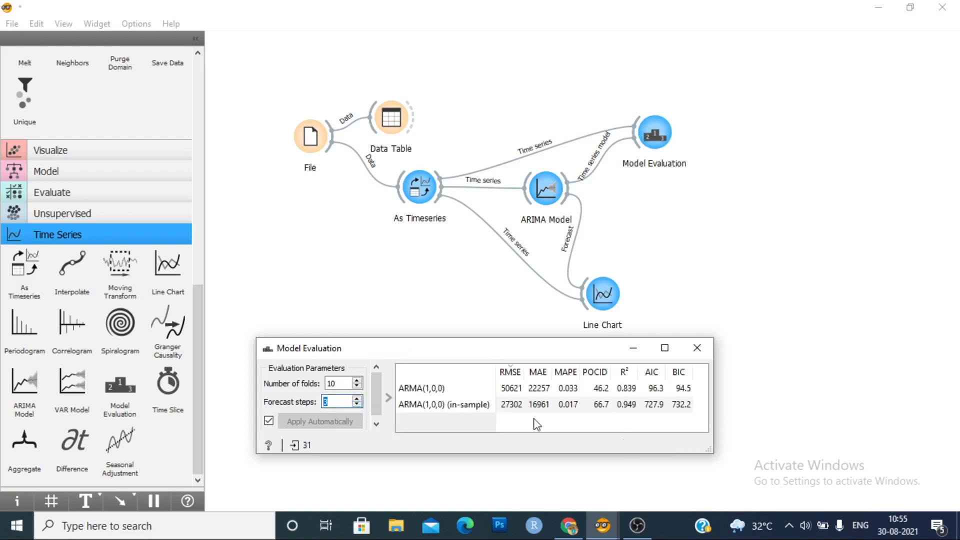
mouse_move(528, 406)
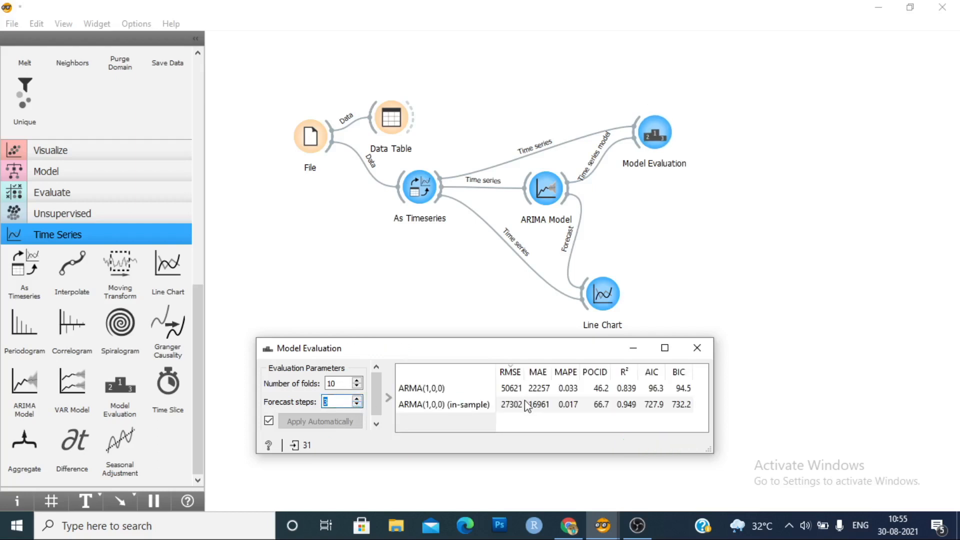
mouse_move(696, 354)
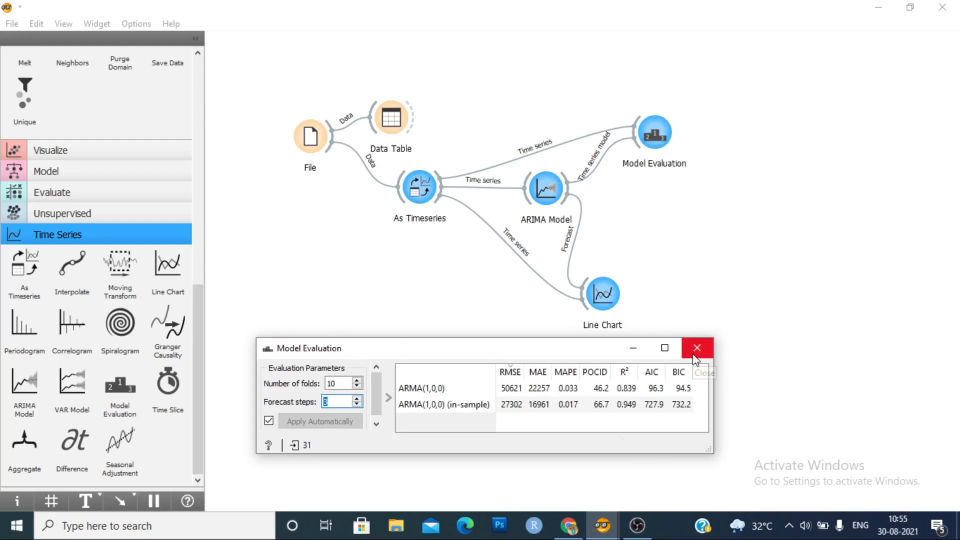
mouse_move(730, 295)
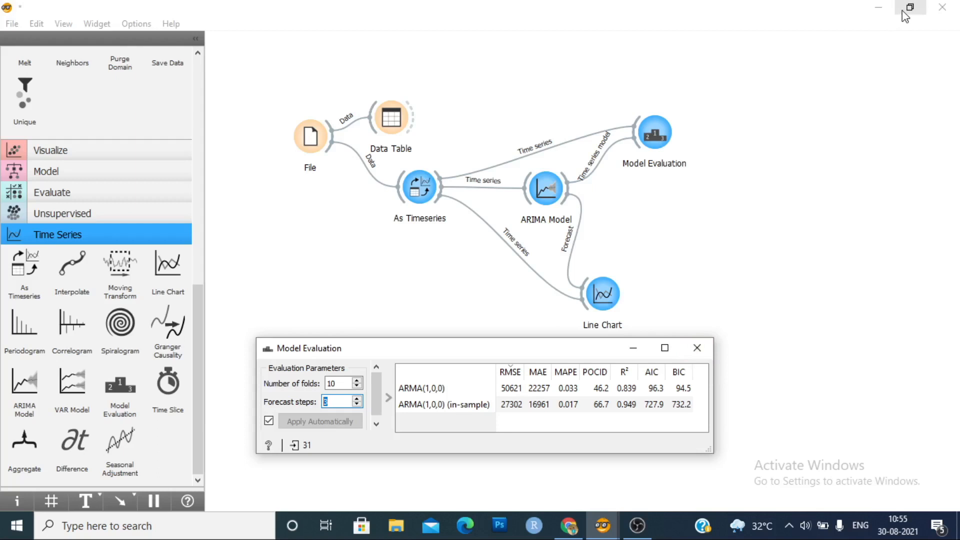
Restore the main window to a smaller size, keeping the ARMA(1,0,0) scores visible.
left_click(910, 7)
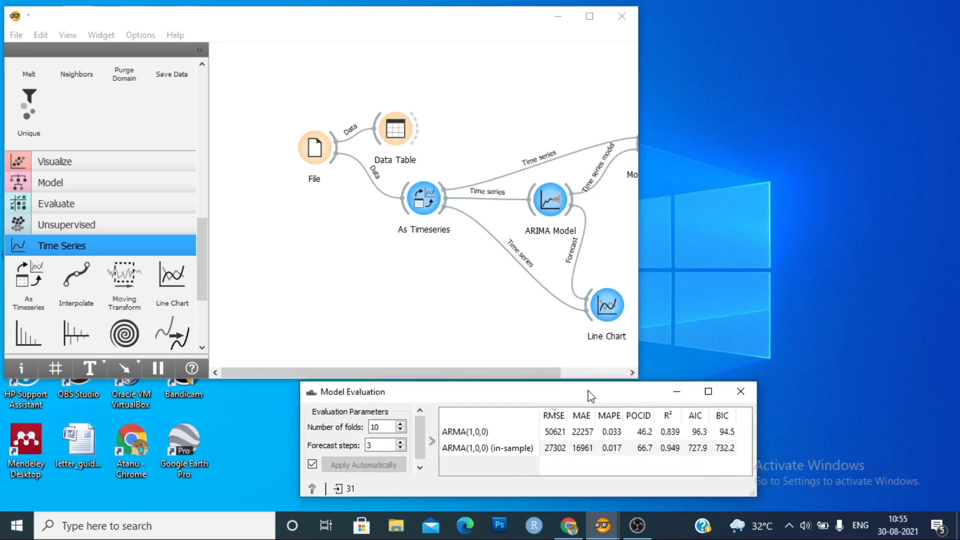
mouse_move(390, 380)
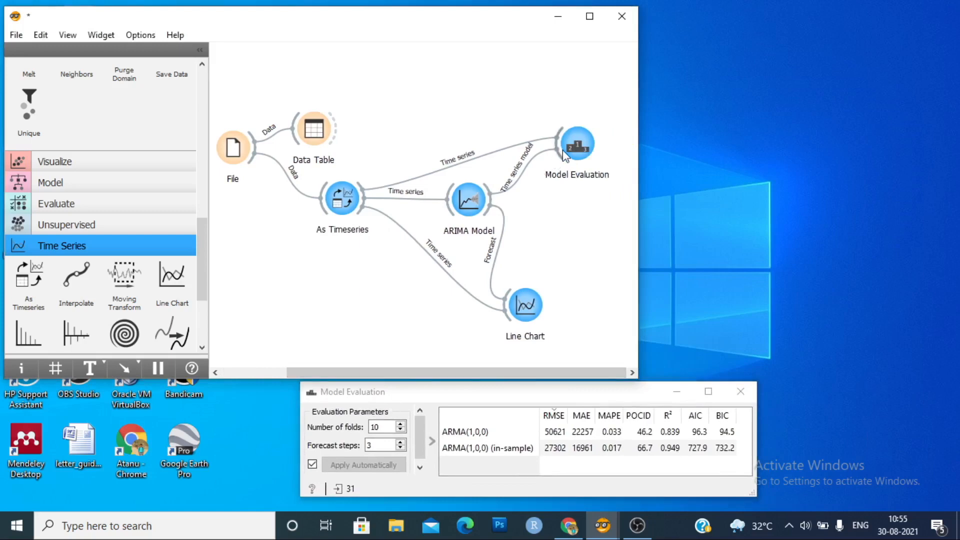
Try ARIMA order variants (p/d/q) with and without exogenous variables in the model settings.
double_click(468, 198)
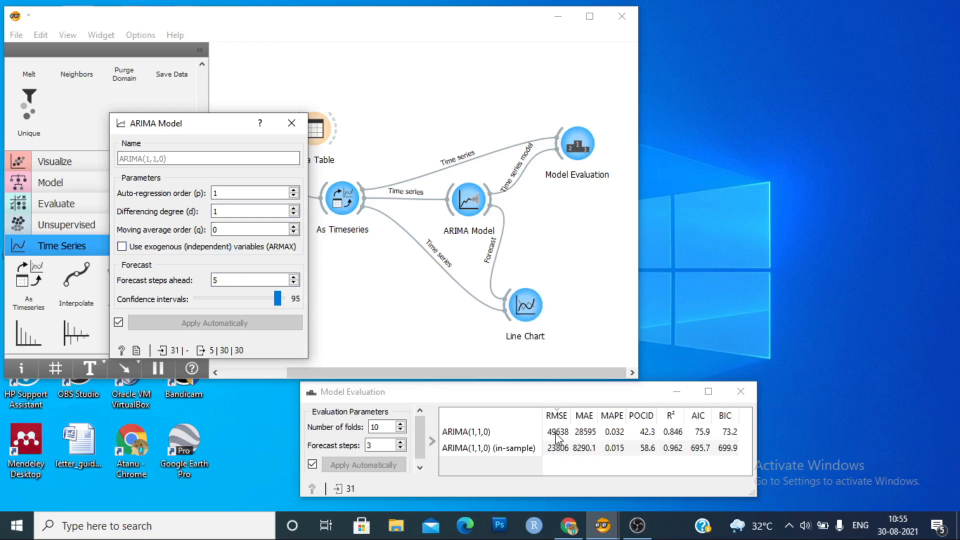
mouse_move(675, 442)
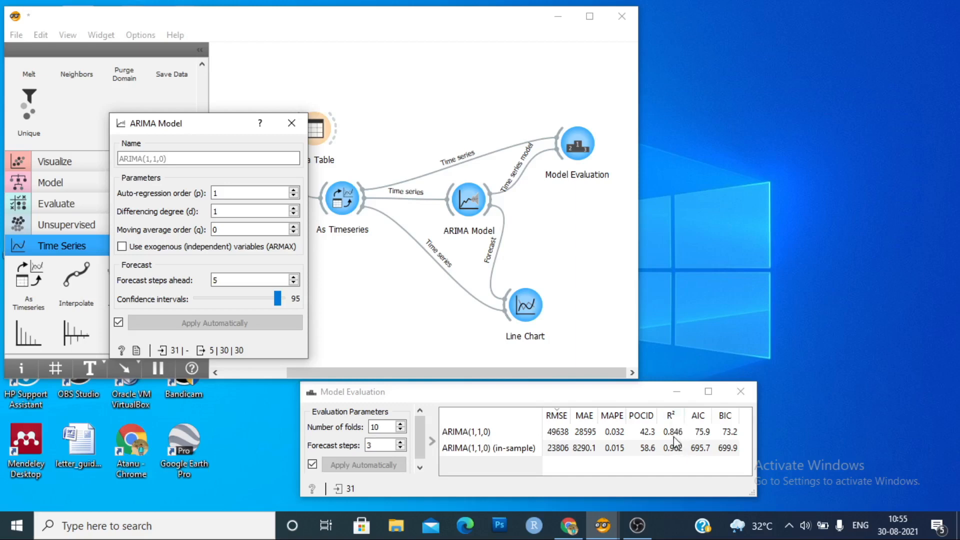
mouse_move(241, 295)
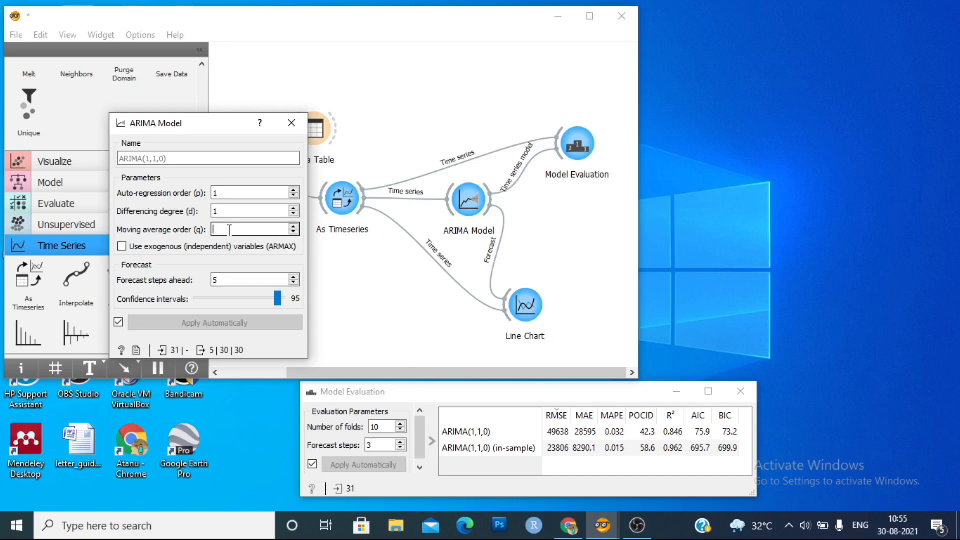
type("1")
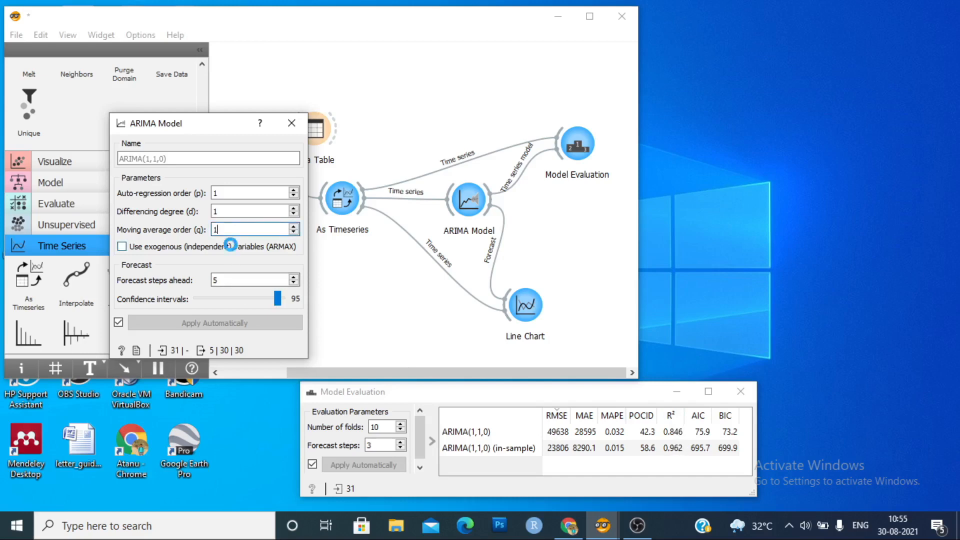
left_click(122, 246)
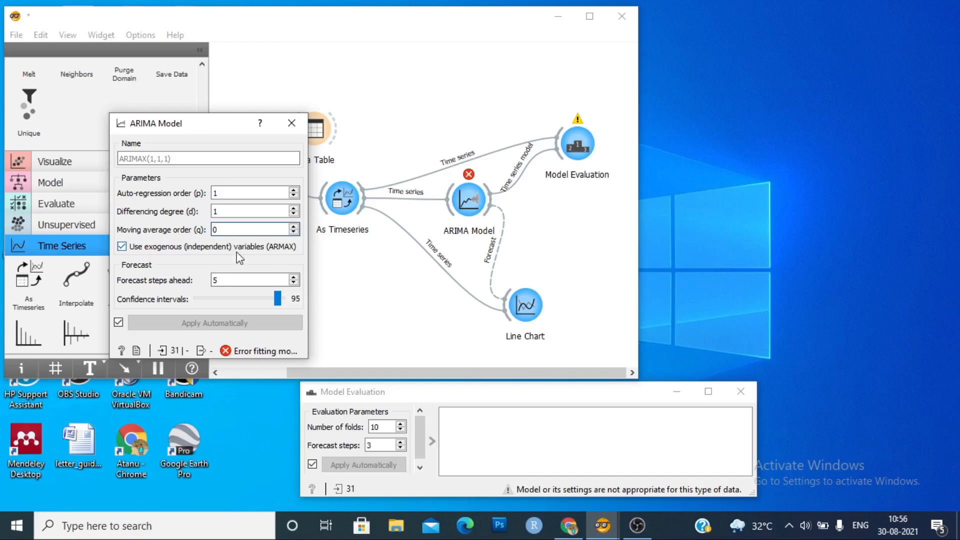
left_click(122, 246)
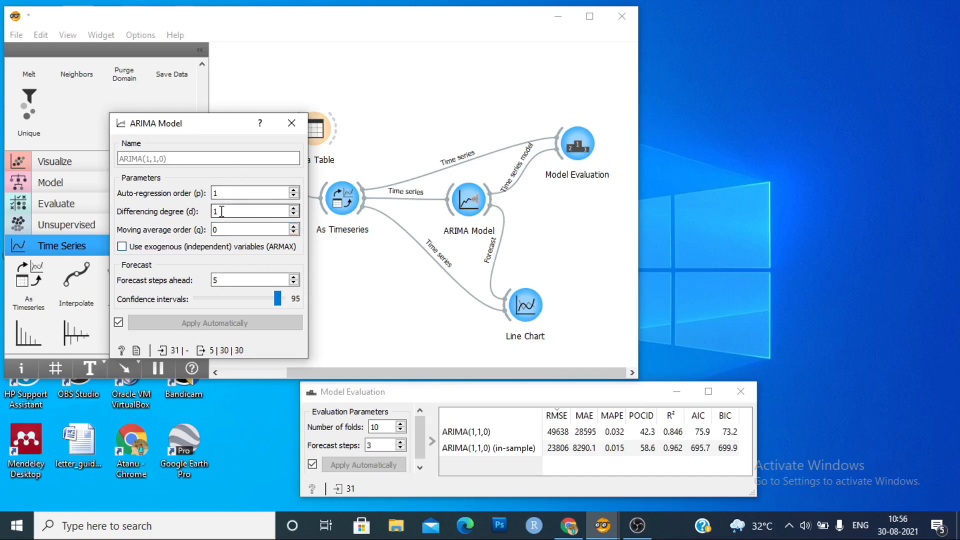
type("0")
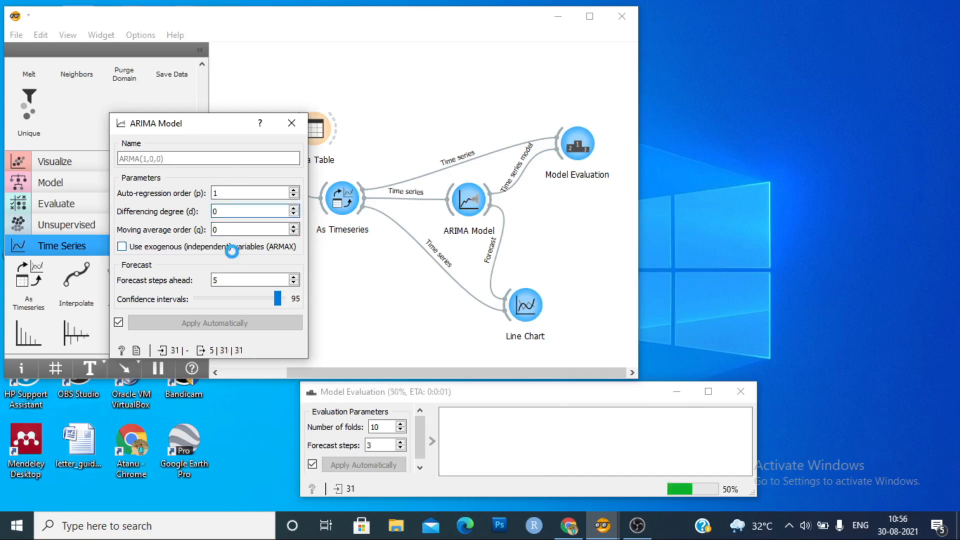
left_click(122, 246)
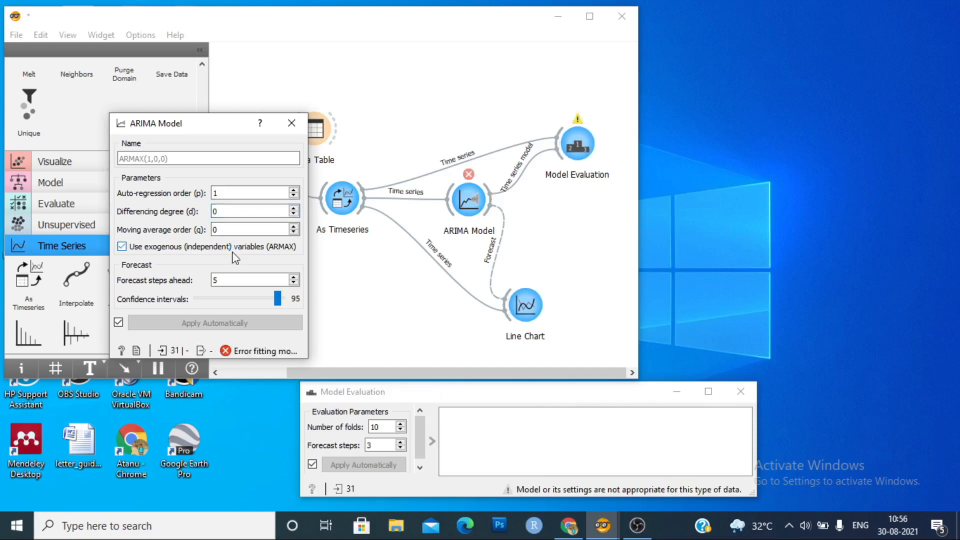
Settle on ARIMA(1,1,0) without exogenous variables, scoring RMSE 49638, R² 0.846.
left_click(248, 193)
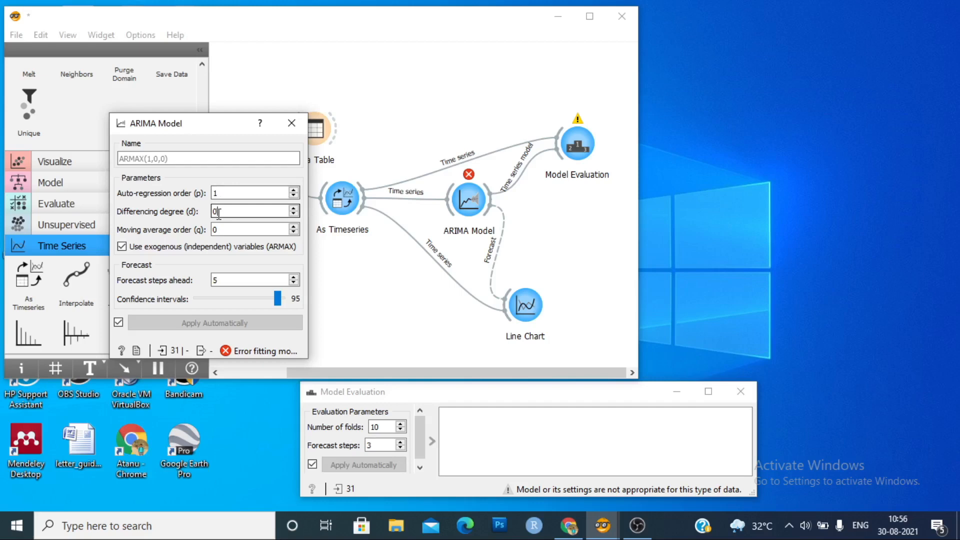
type("1")
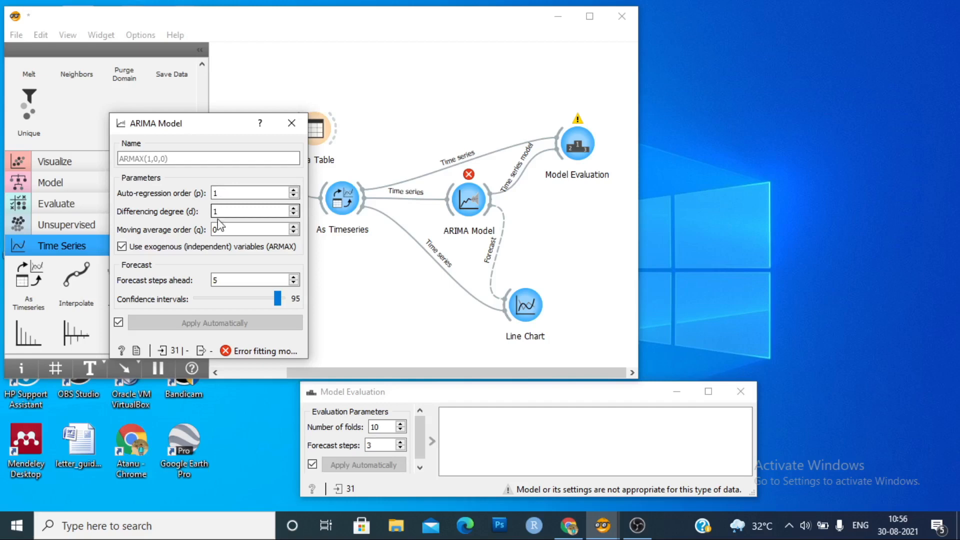
left_click(122, 246)
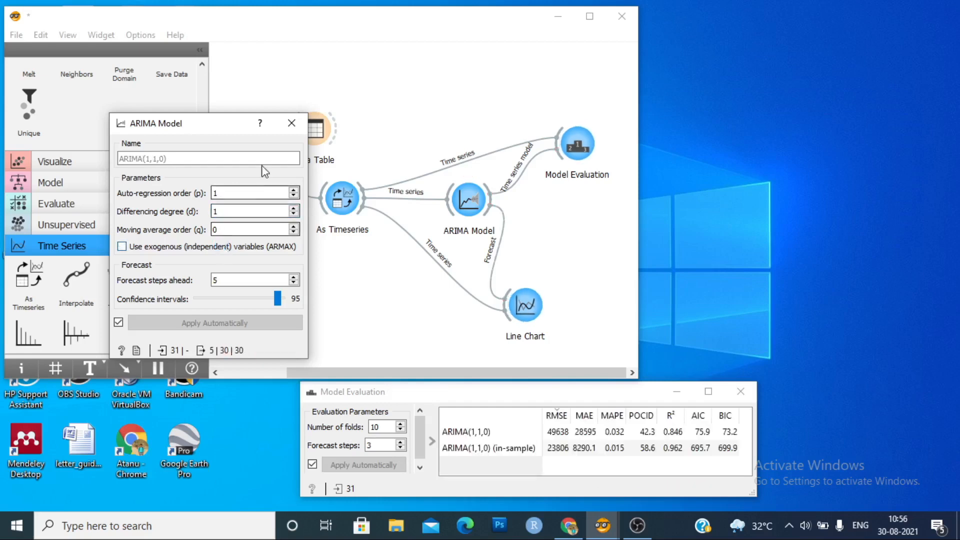
left_click(292, 123)
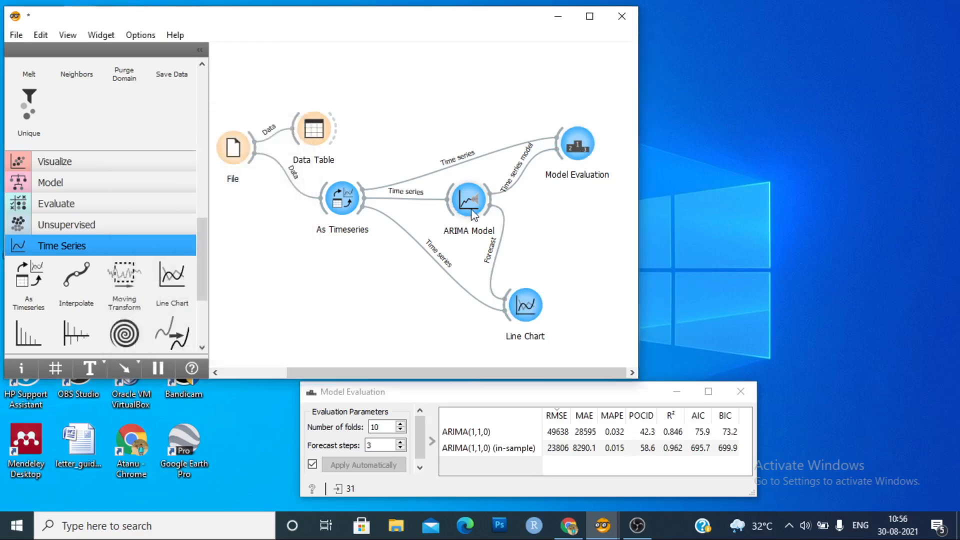
Set the ARIMA forecast confidence interval to 99 via the slider, after briefly trying 77.
double_click(468, 198)
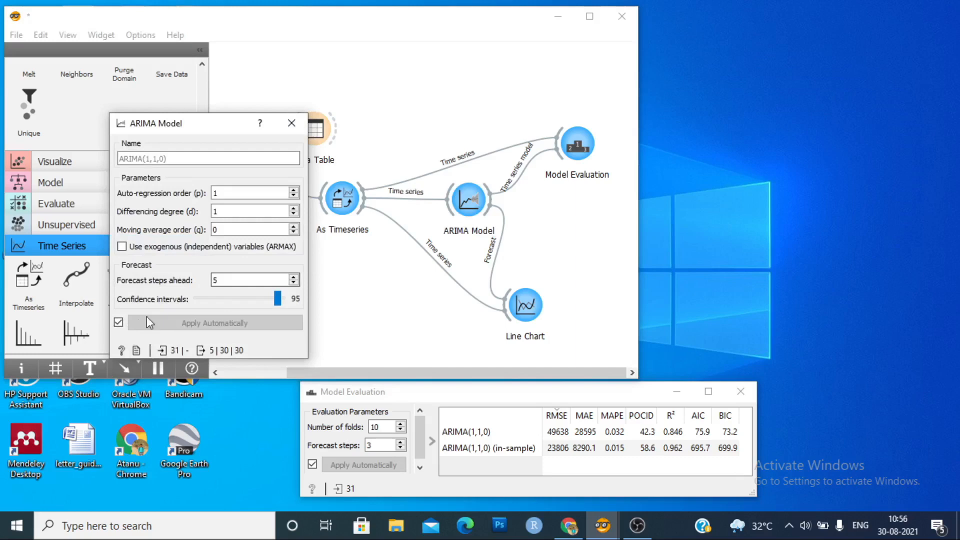
mouse_move(296, 304)
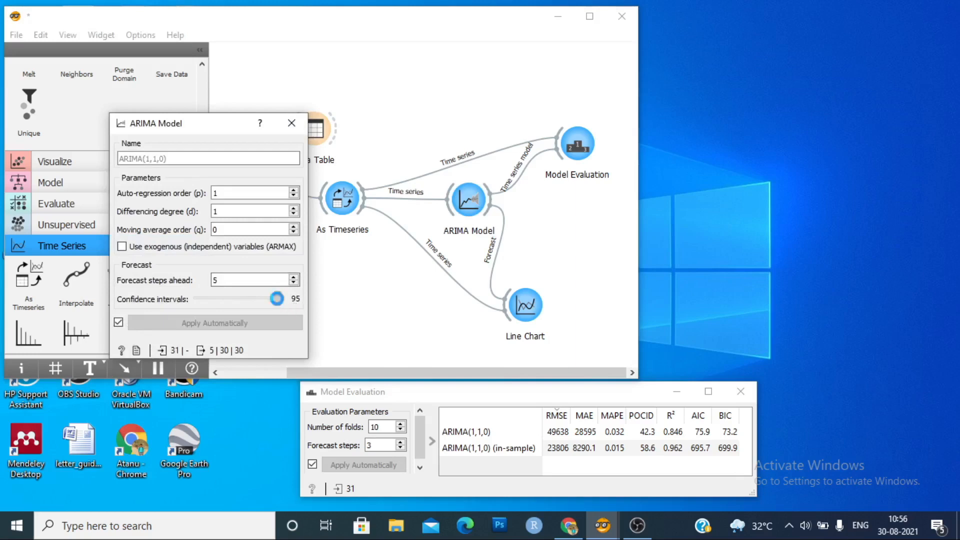
left_click_drag(277, 299, 263, 299)
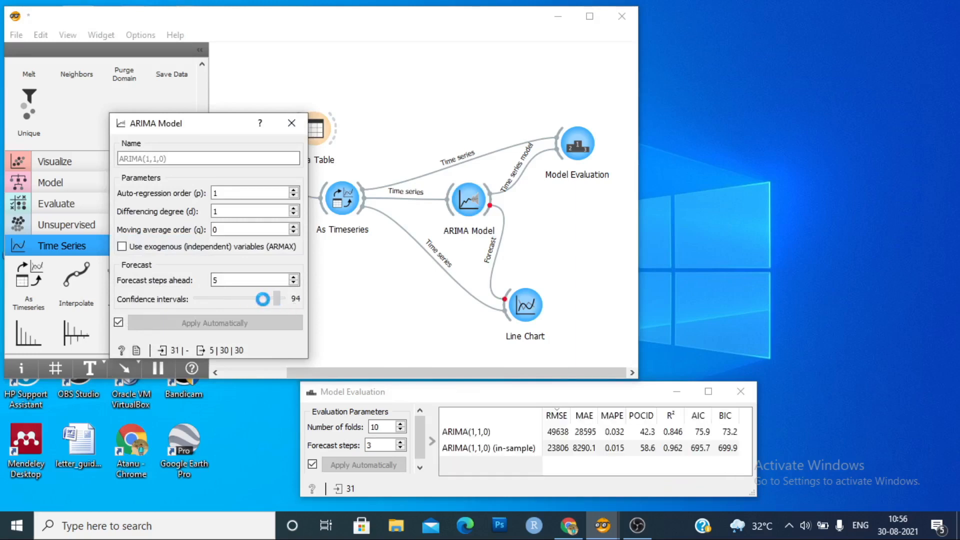
left_click_drag(262, 299, 262, 299)
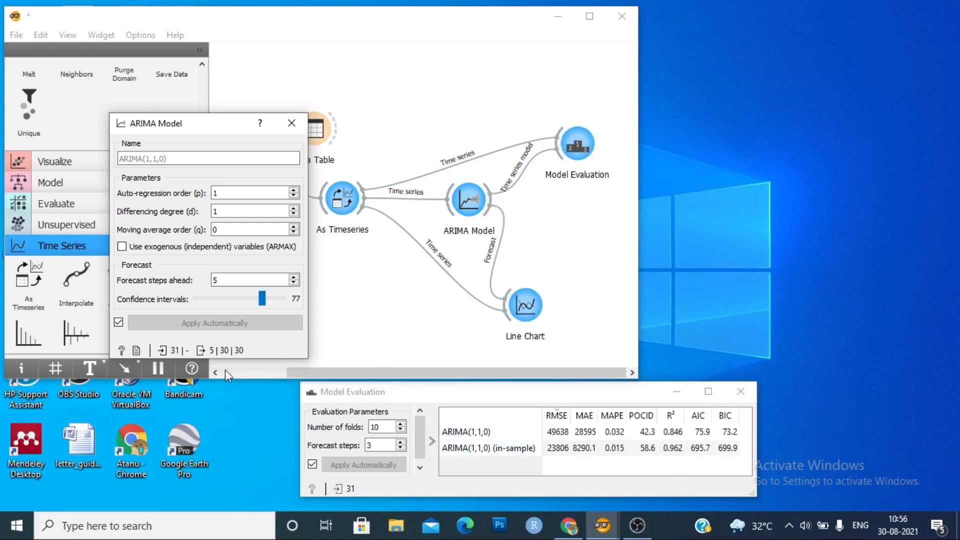
left_click_drag(261, 298, 279, 298)
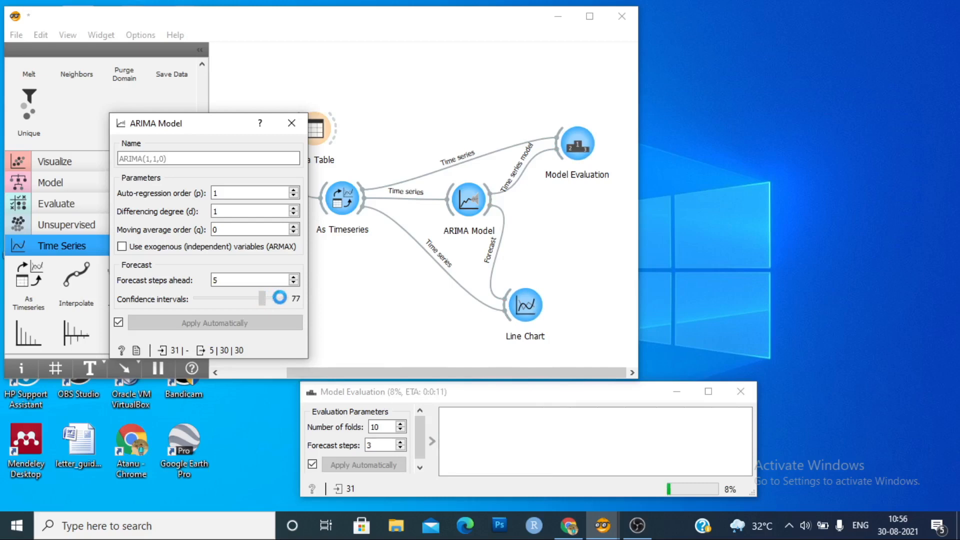
left_click_drag(278, 298, 285, 298)
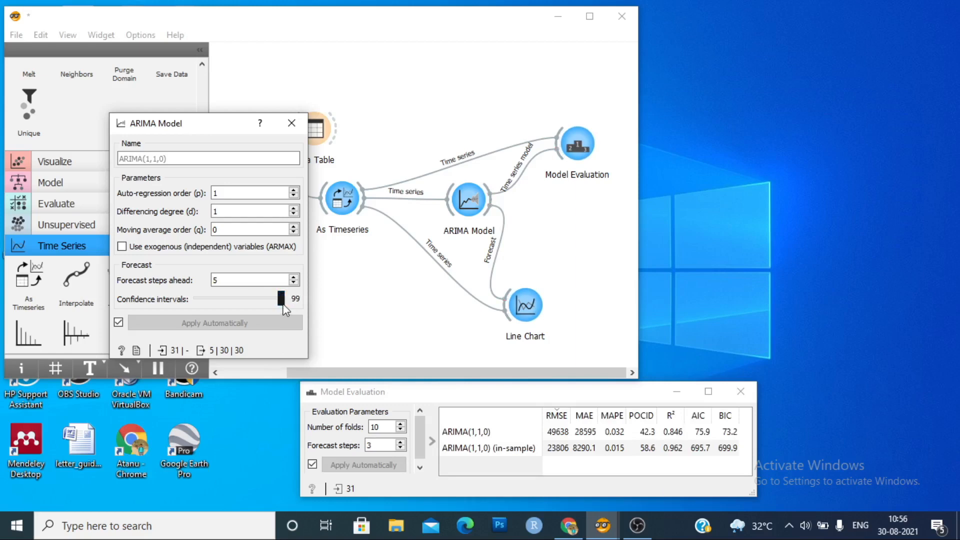
left_click(291, 123)
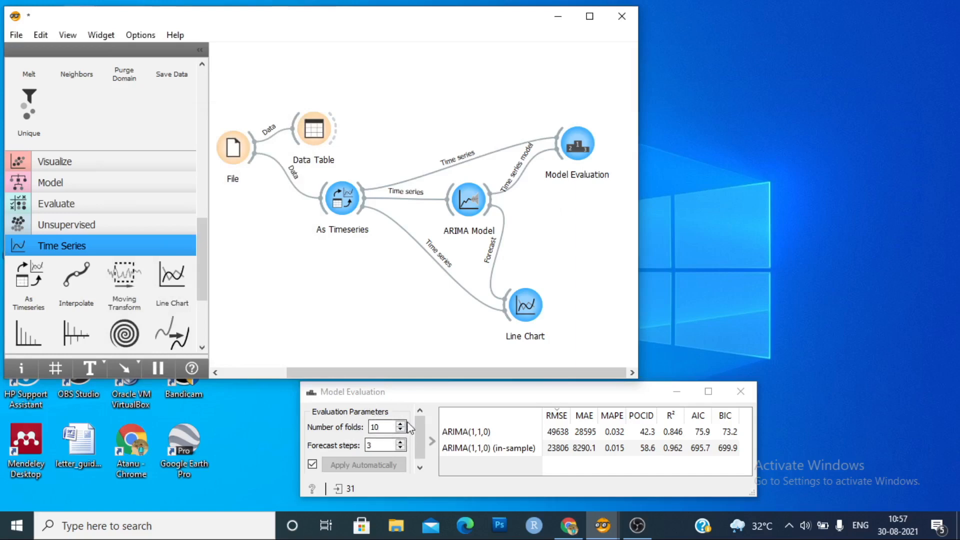
Try 8 evaluation folds, return to 10, and maximize the workflow window.
left_click(380, 426)
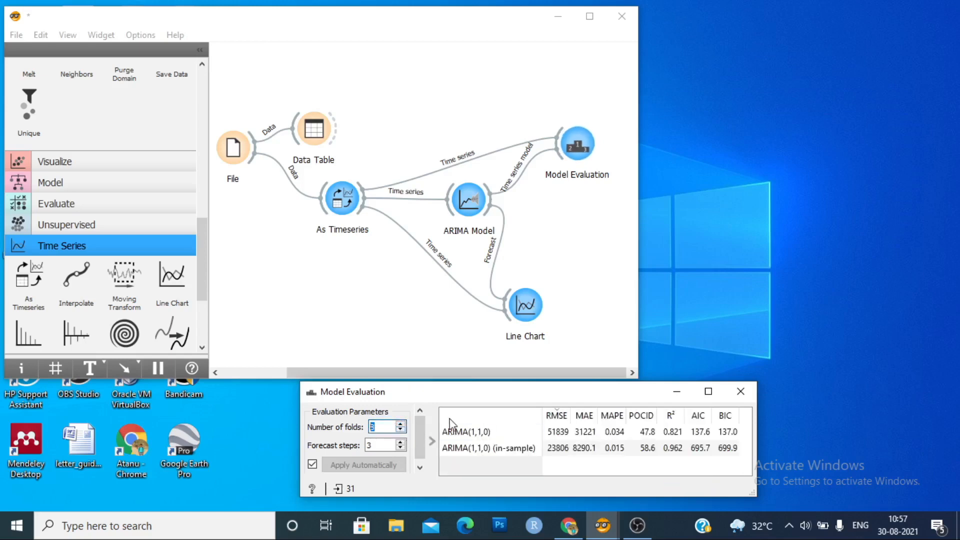
left_click(400, 424)
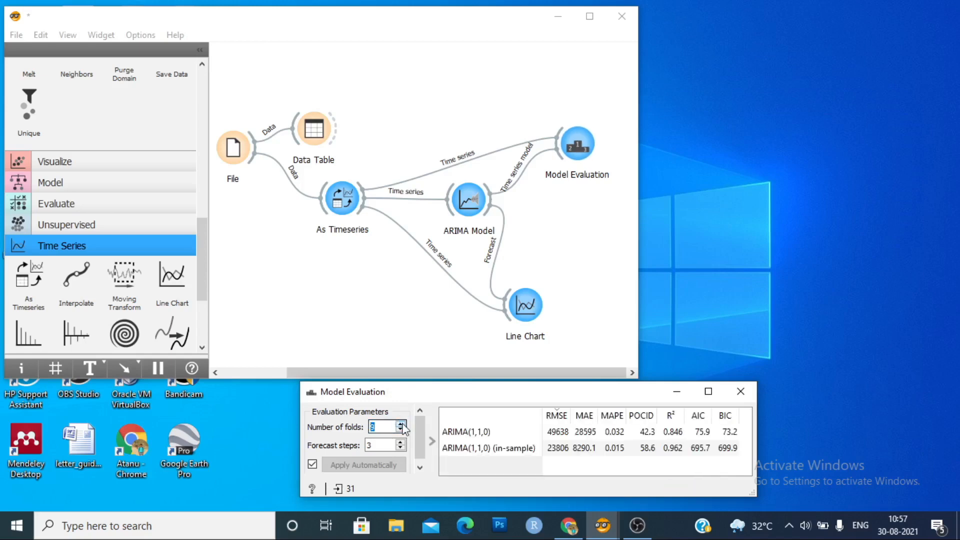
left_click(400, 423)
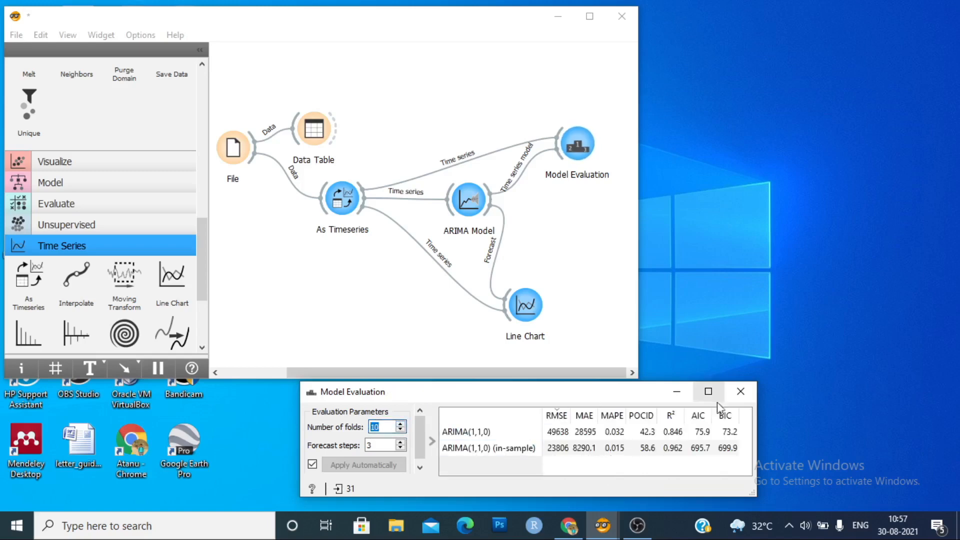
left_click(740, 392)
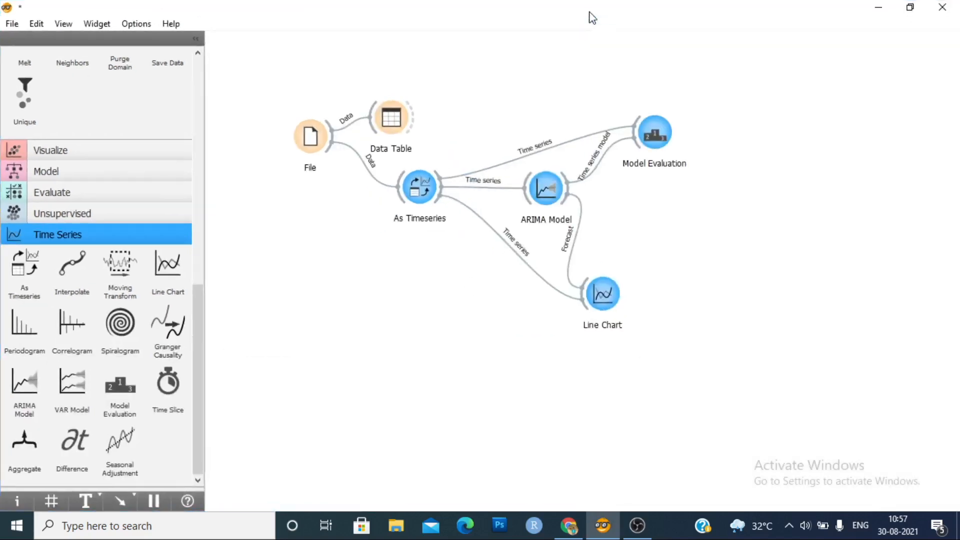
mouse_move(650, 523)
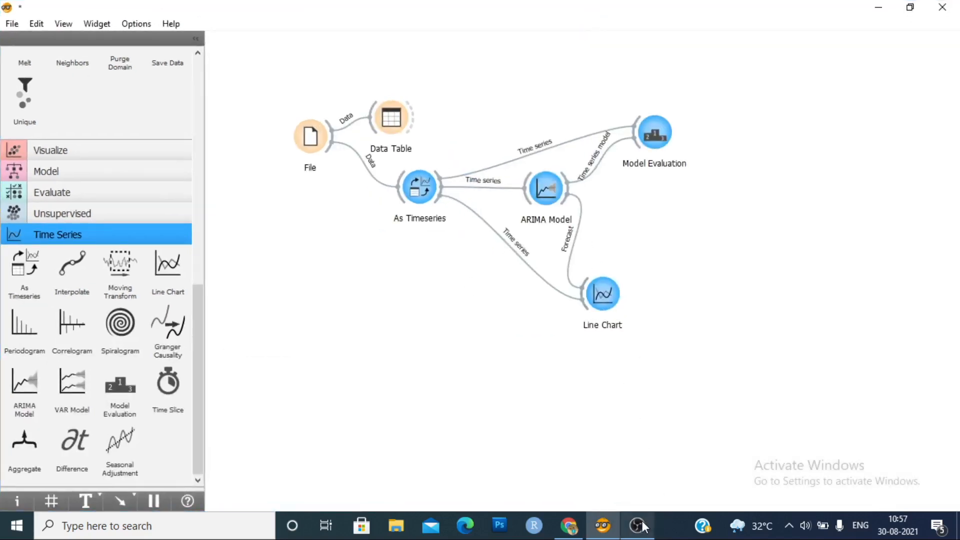